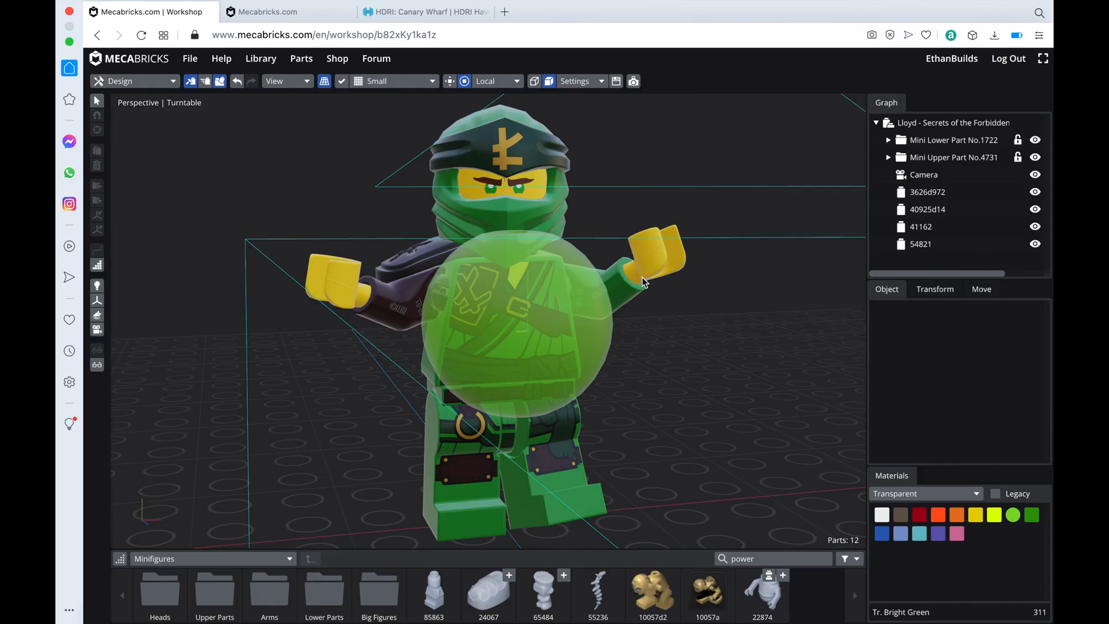
Browse the Mecabricks shop, then view My Purchases in the account library listing Blender Lite
click(269, 11)
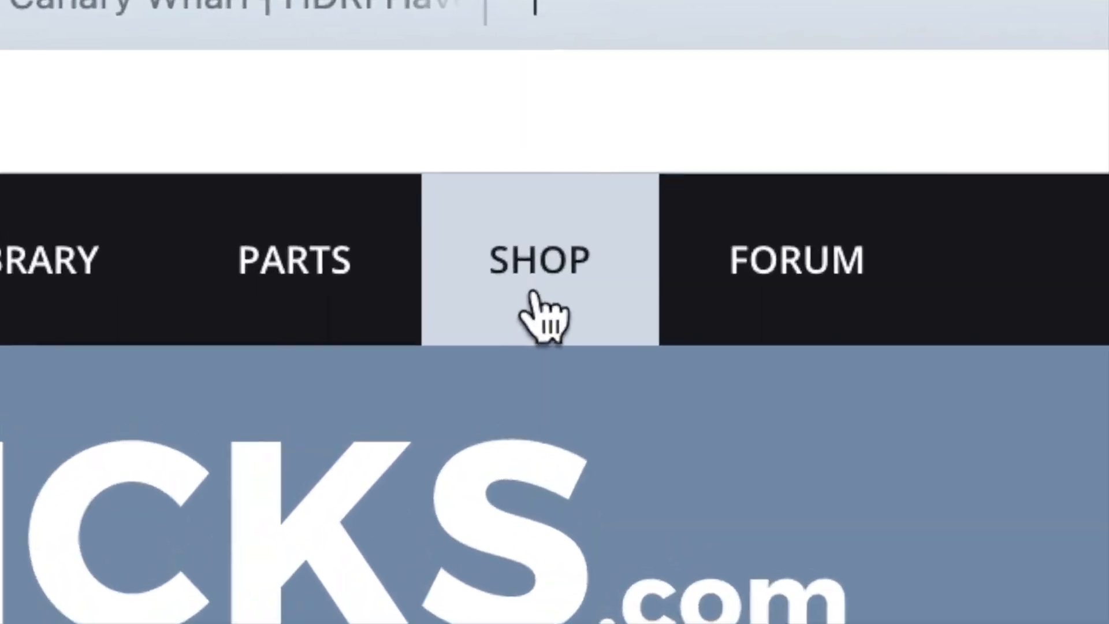
click(540, 260)
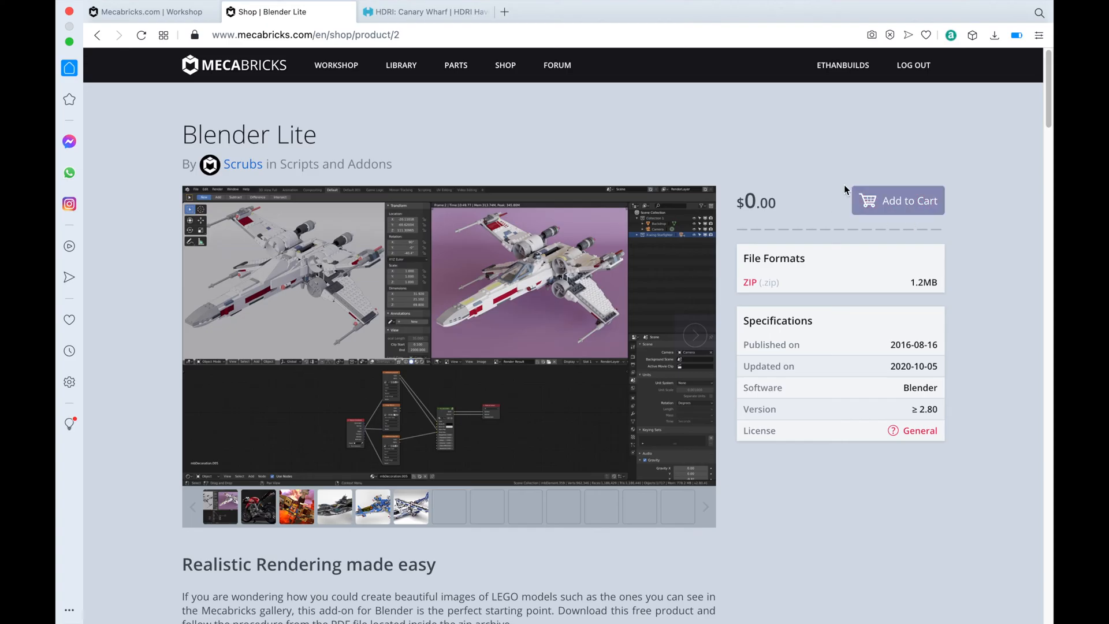
mouse_move(864, 89)
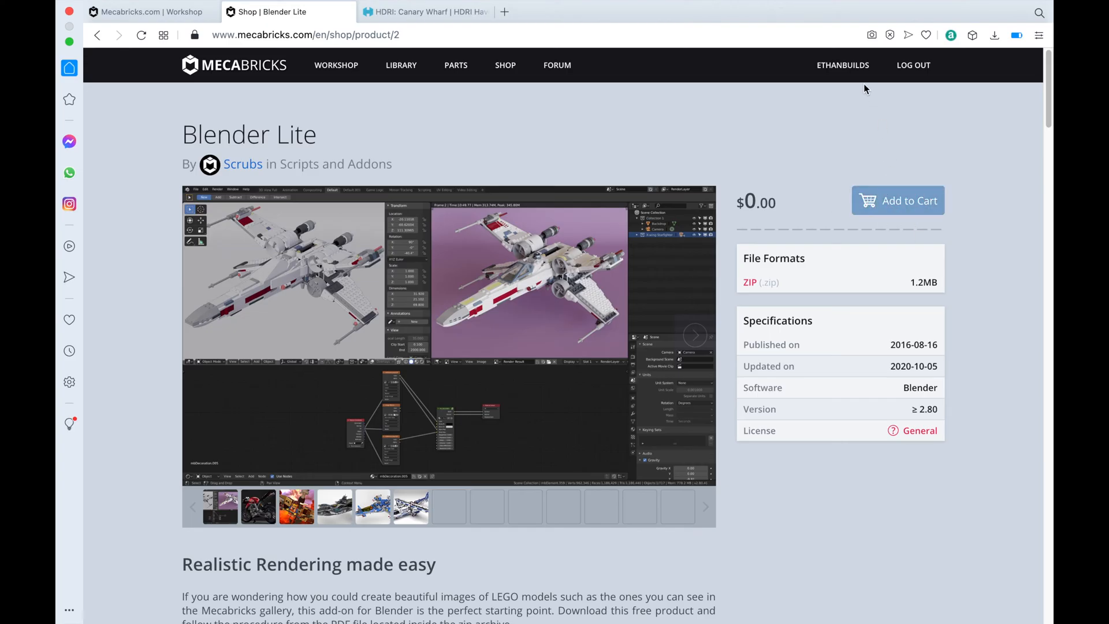
click(841, 64)
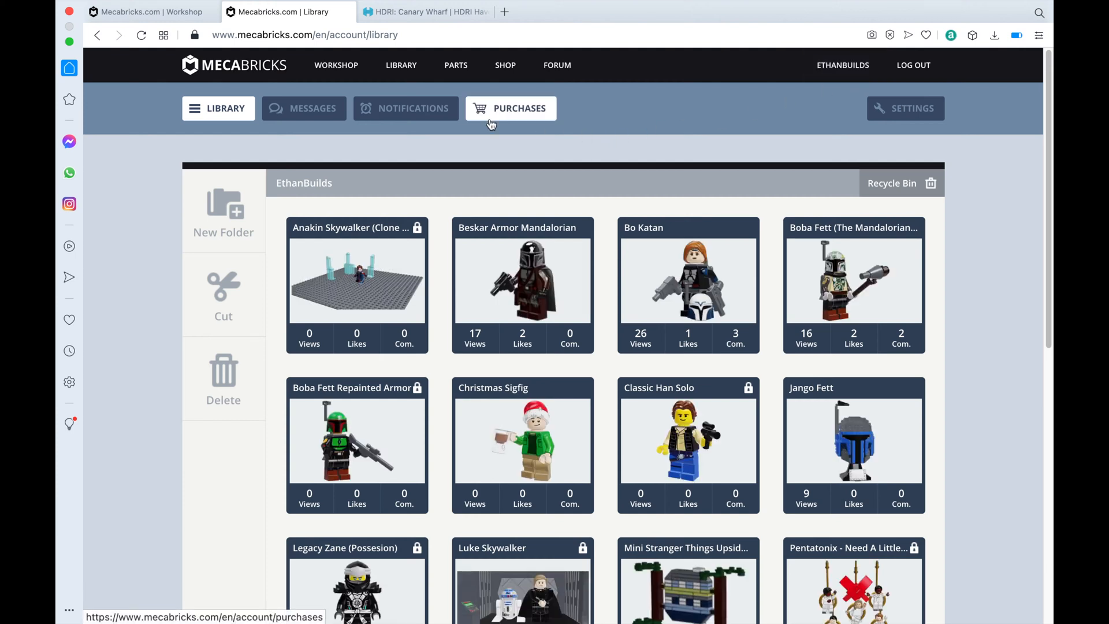
mouse_move(496, 124)
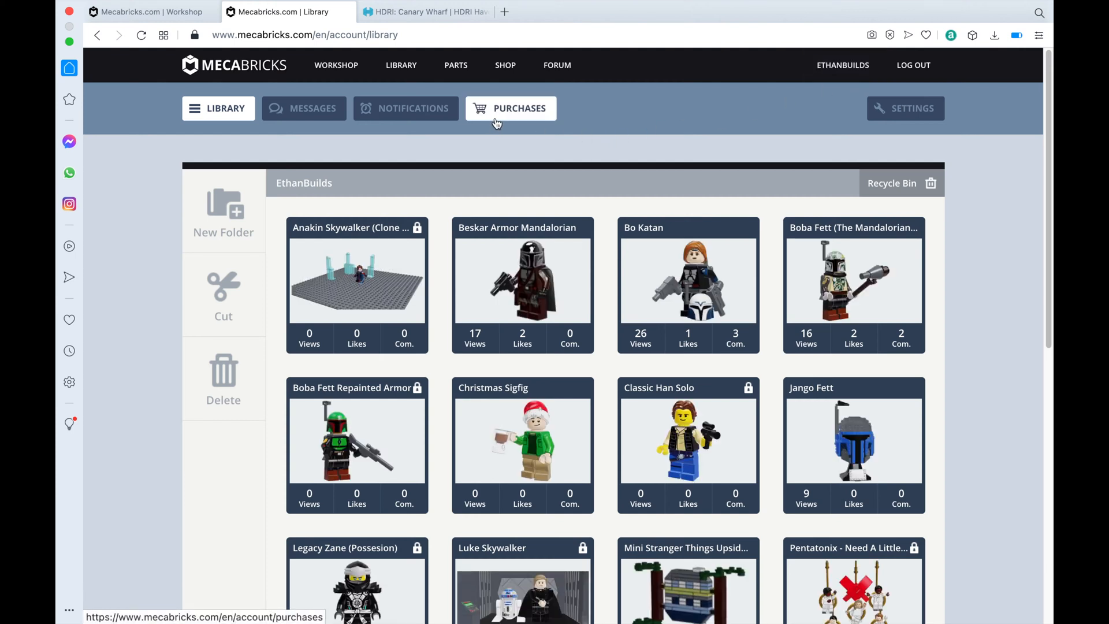
click(510, 109)
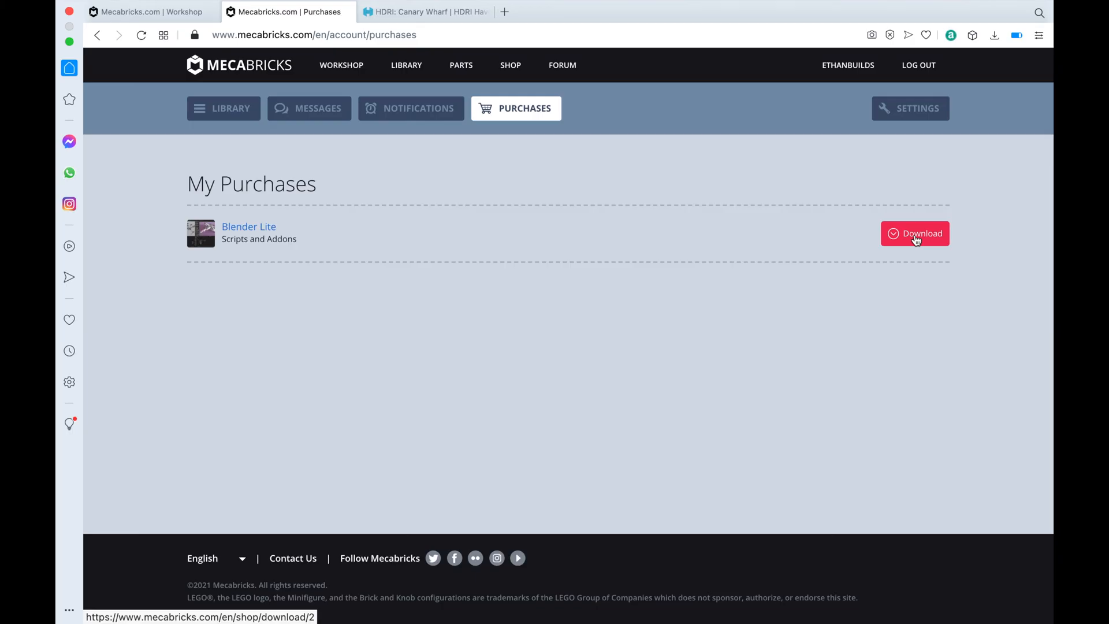
Export the Lloyd model from the workshop in Blender Add-on (.zmbx) format
click(147, 12)
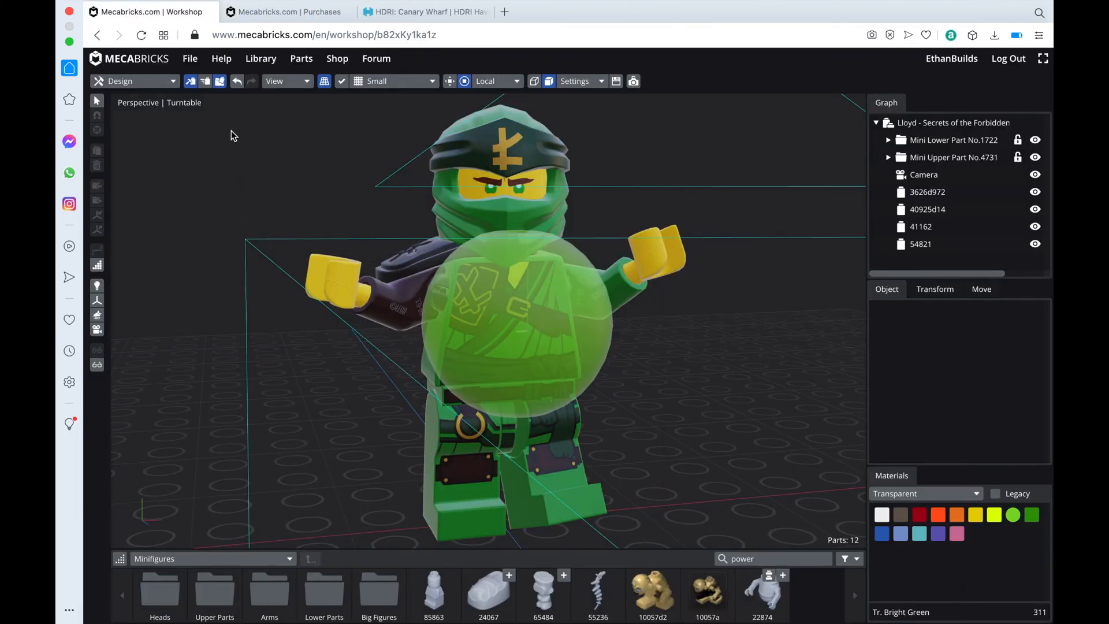
click(189, 58)
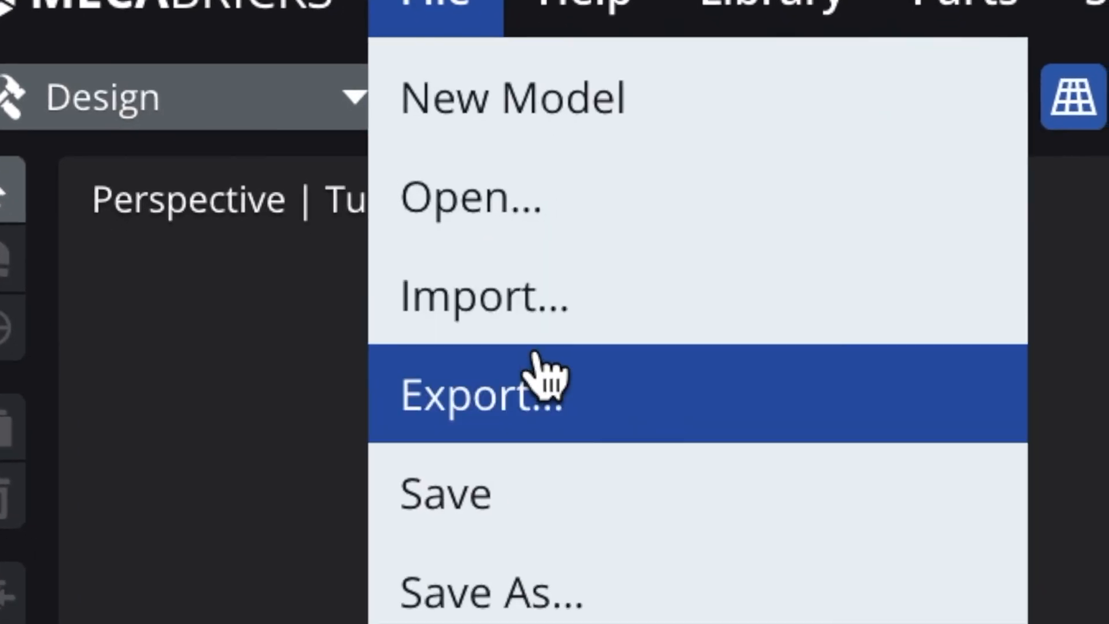
click(487, 396)
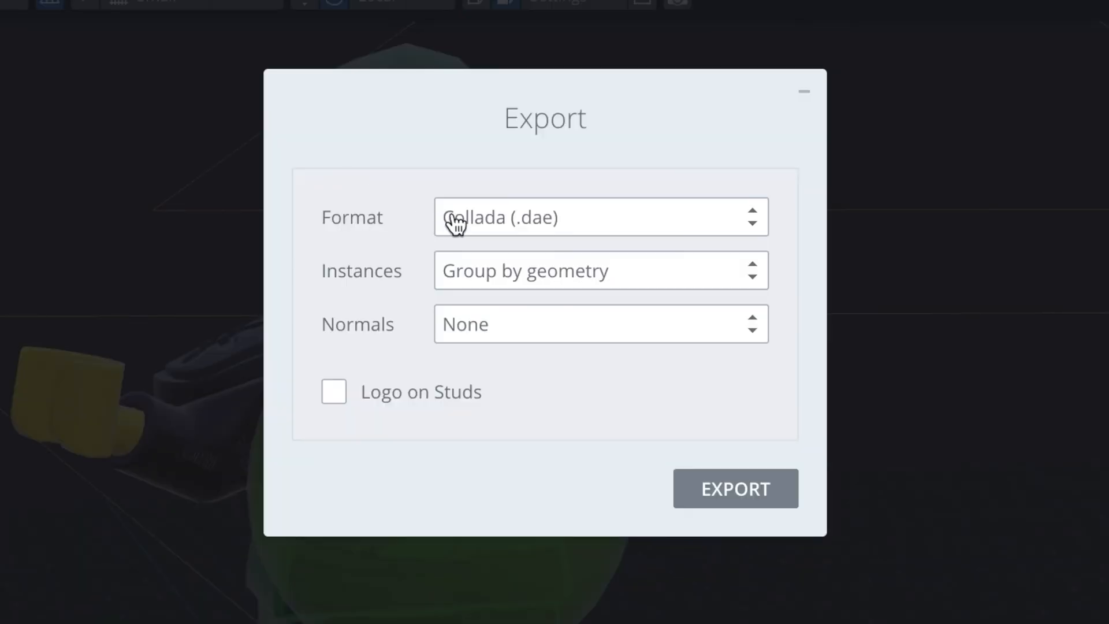
click(599, 216)
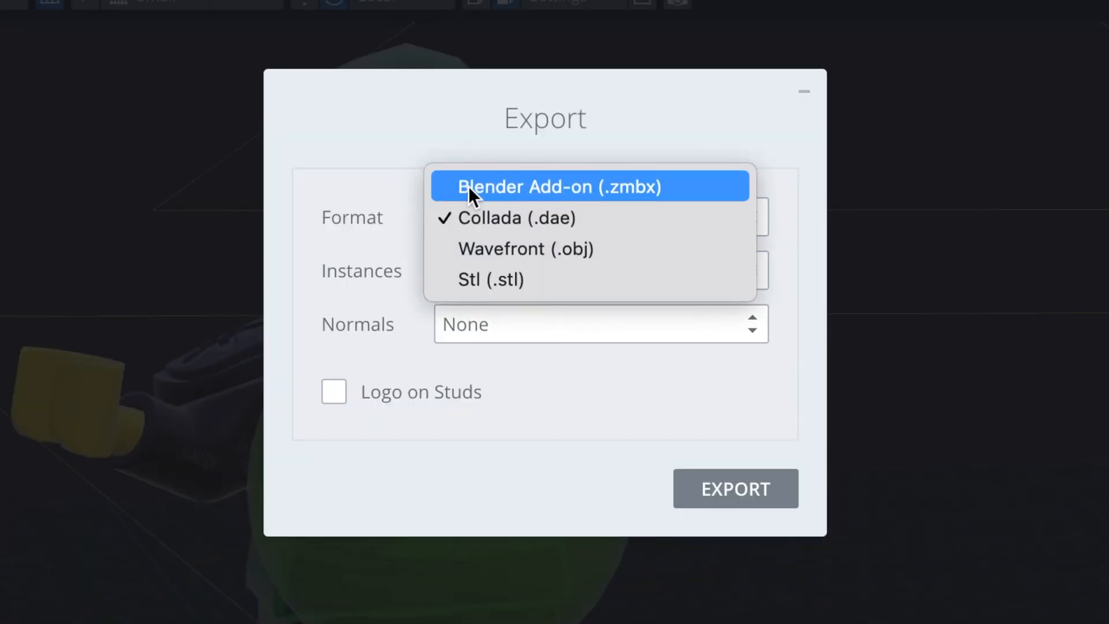
click(559, 186)
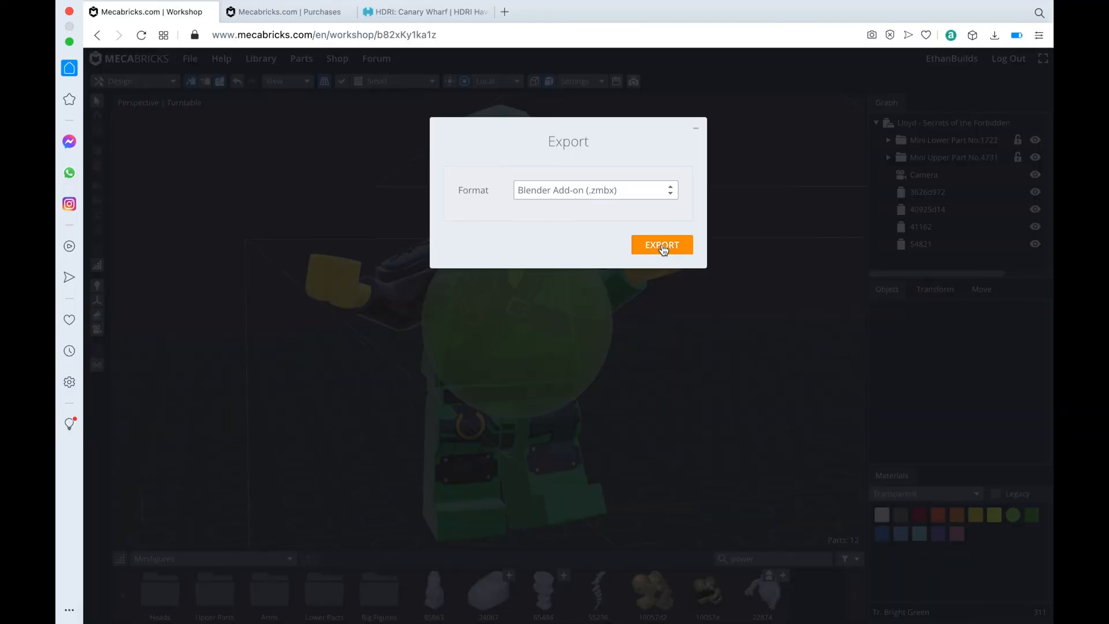
click(661, 245)
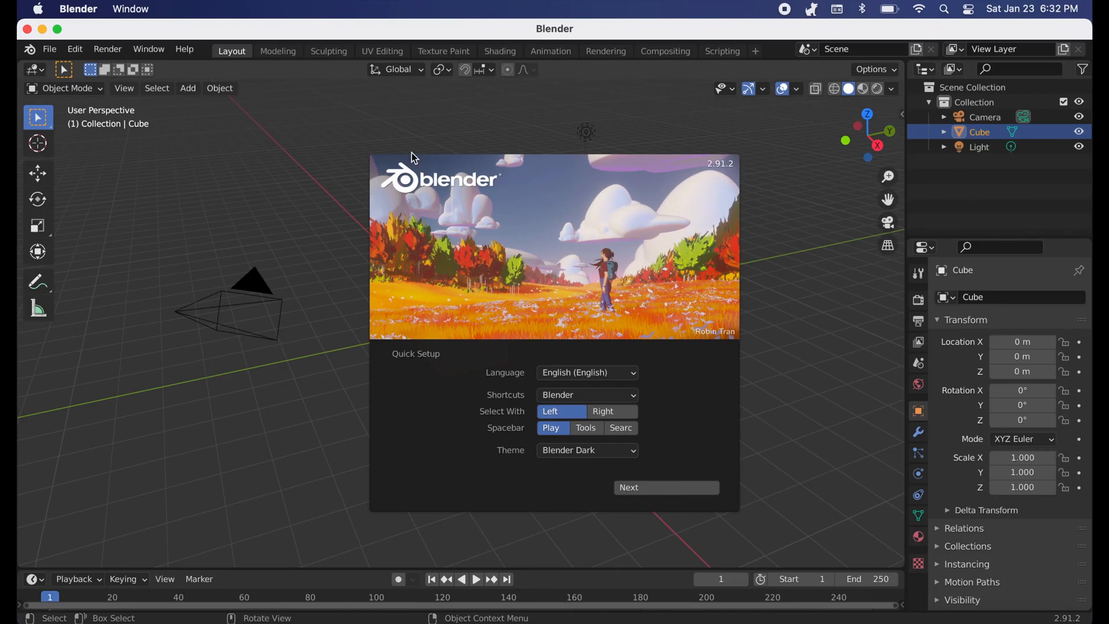
Dismiss the splash screen and delete the default objects, leaving an empty scene
click(321, 427)
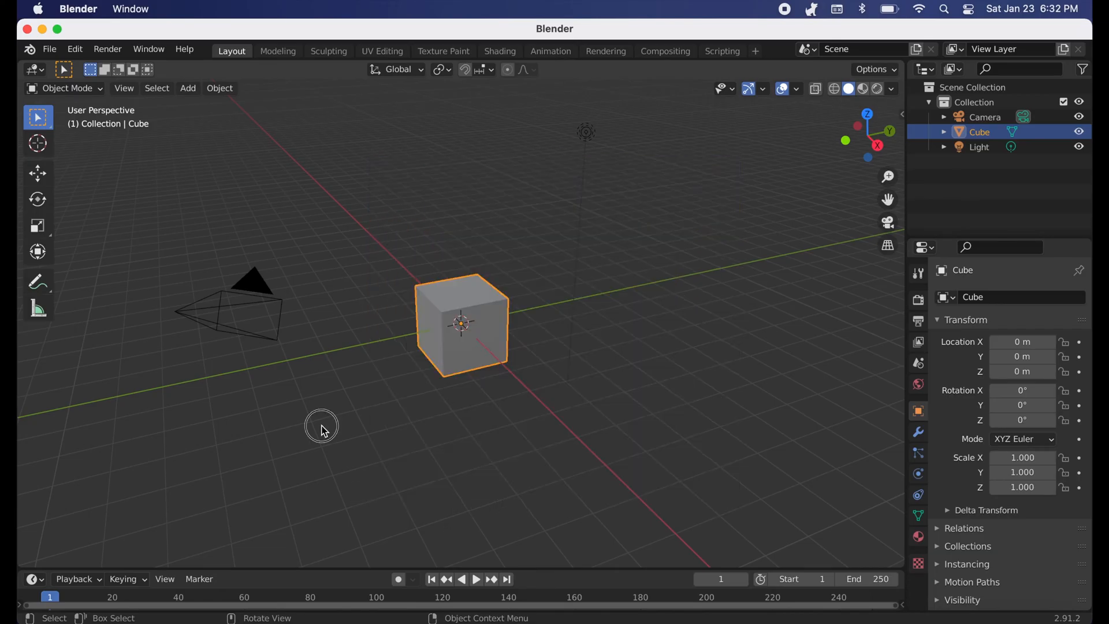
mouse_move(500, 360)
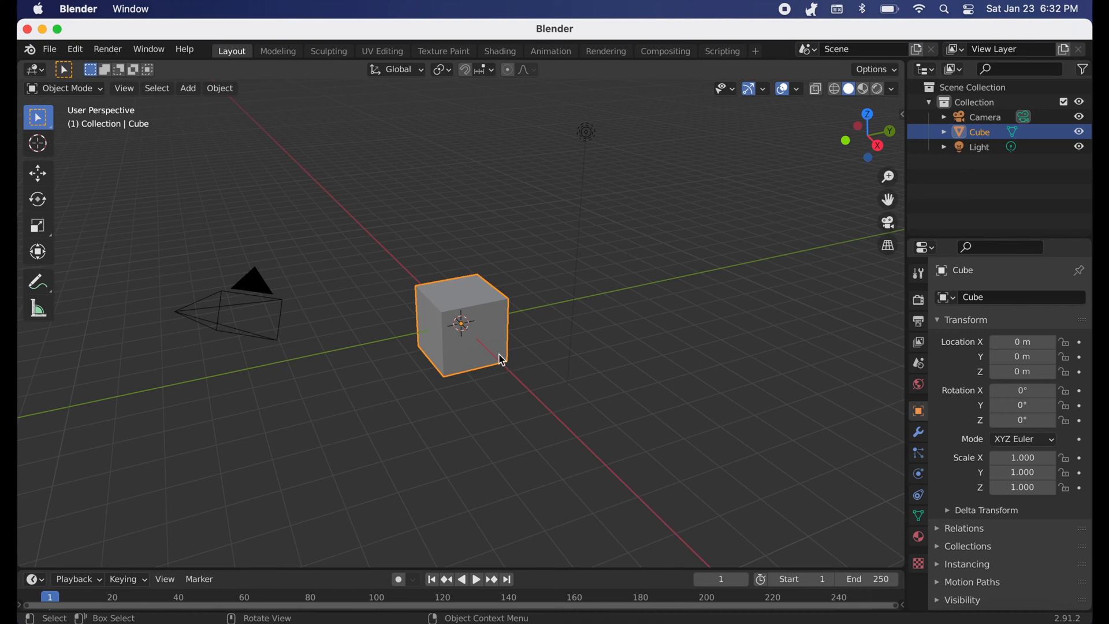
key(g)
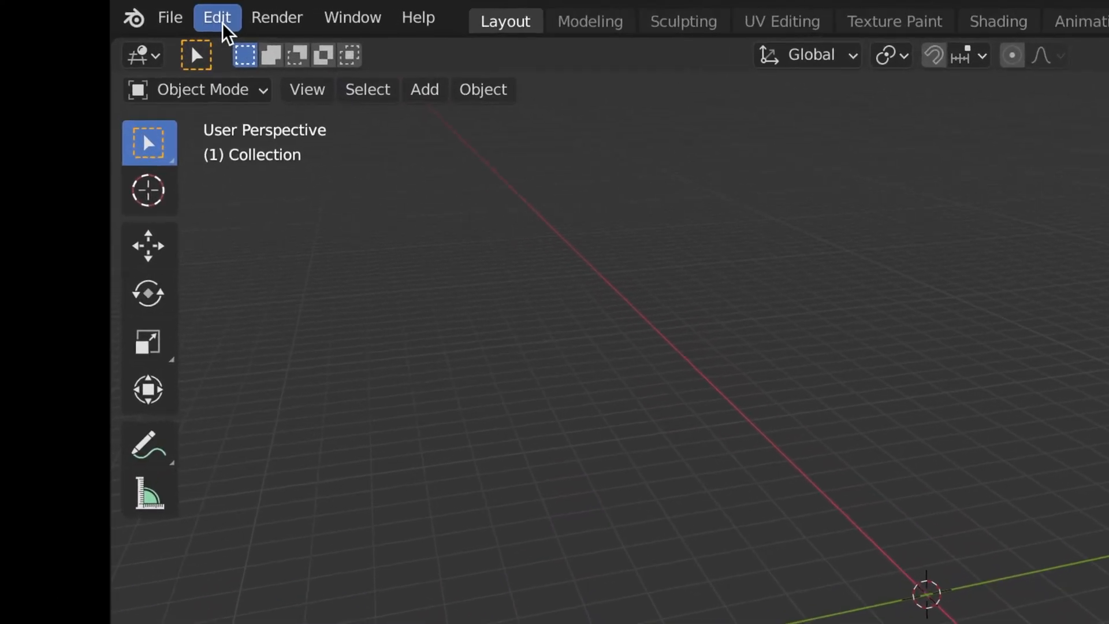
In Preferences > Add-ons, search 'mecab' to find and enable the Mecabricks importer
click(216, 18)
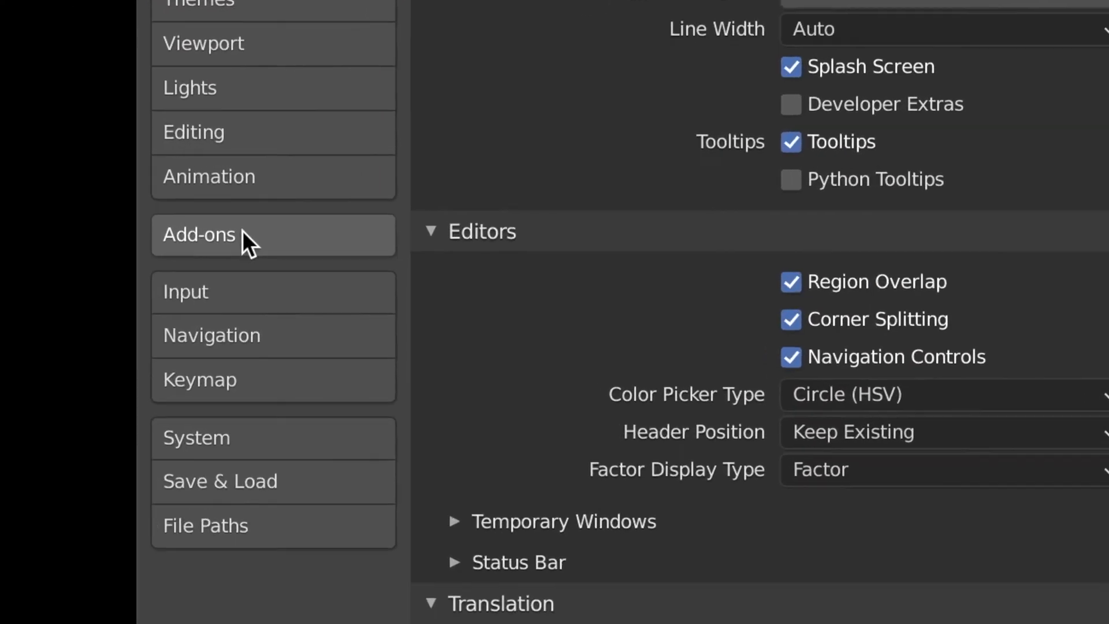
click(200, 234)
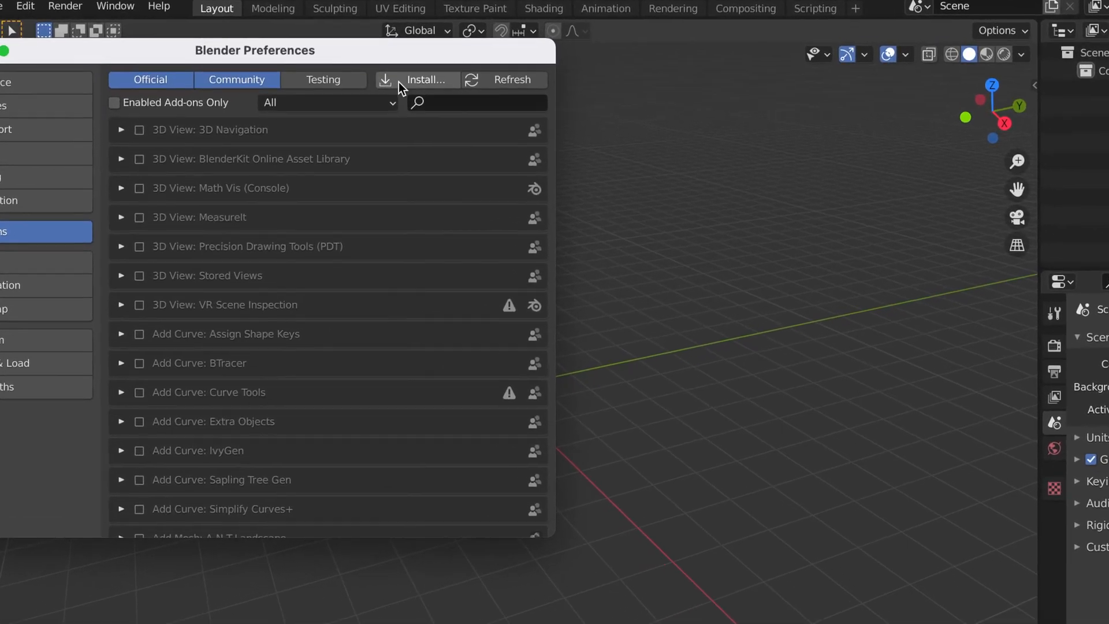
mouse_move(425, 80)
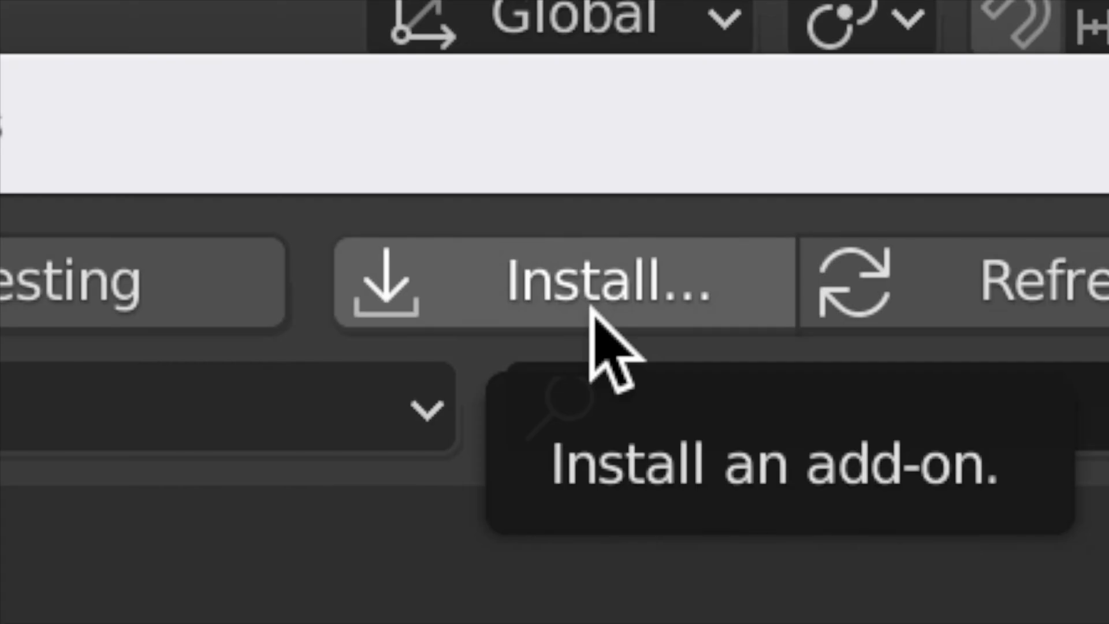
text(mecab)
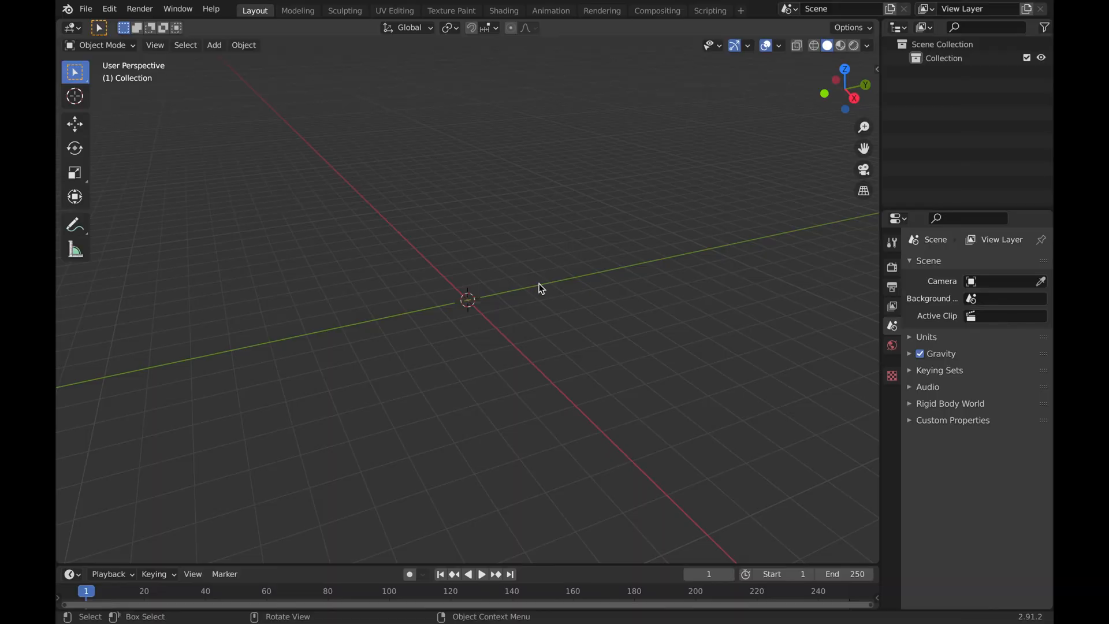
mouse_move(812, 89)
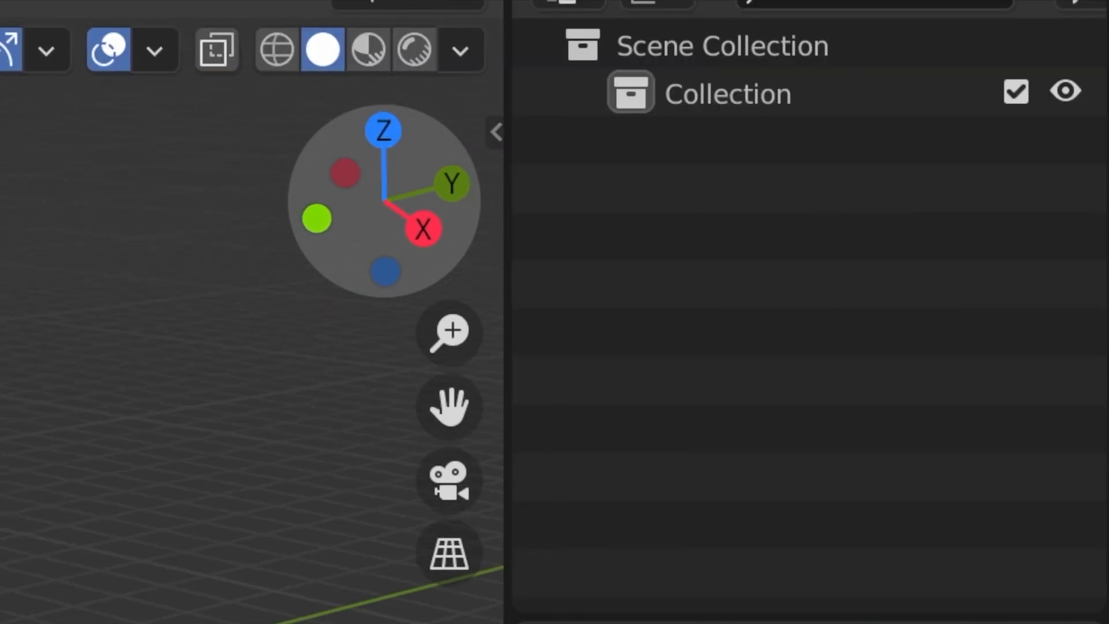
mouse_move(448, 332)
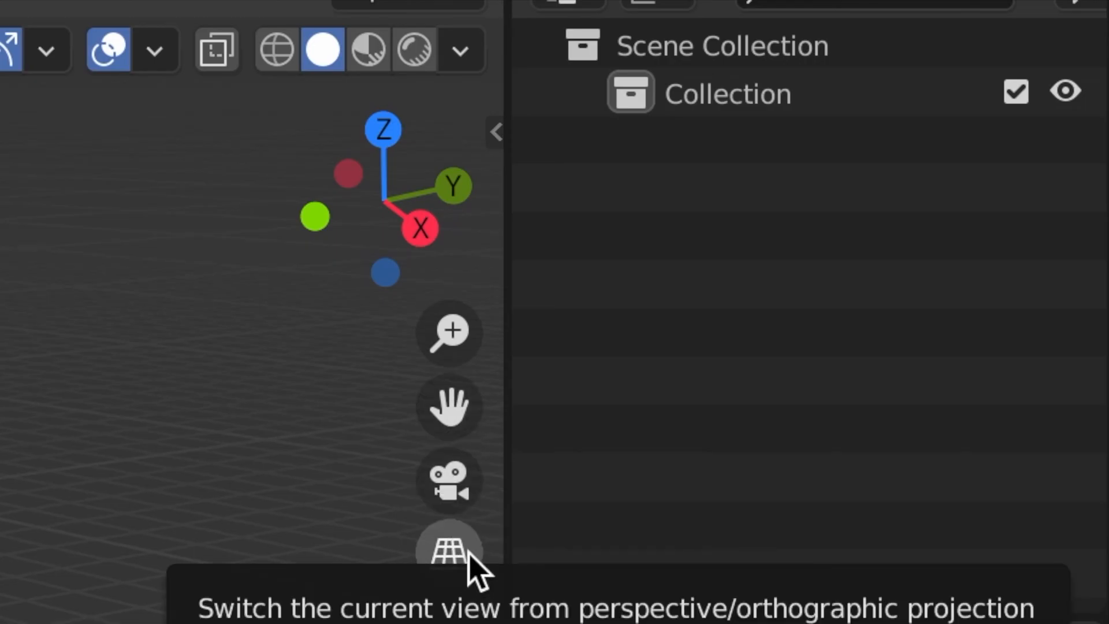
mouse_move(450, 587)
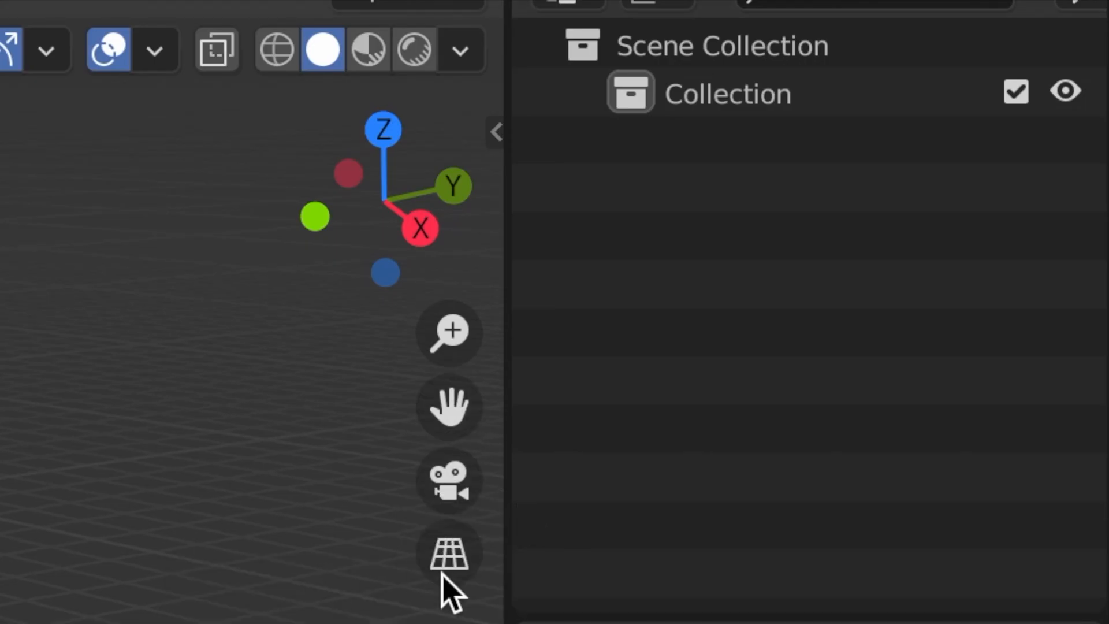
mouse_move(449, 477)
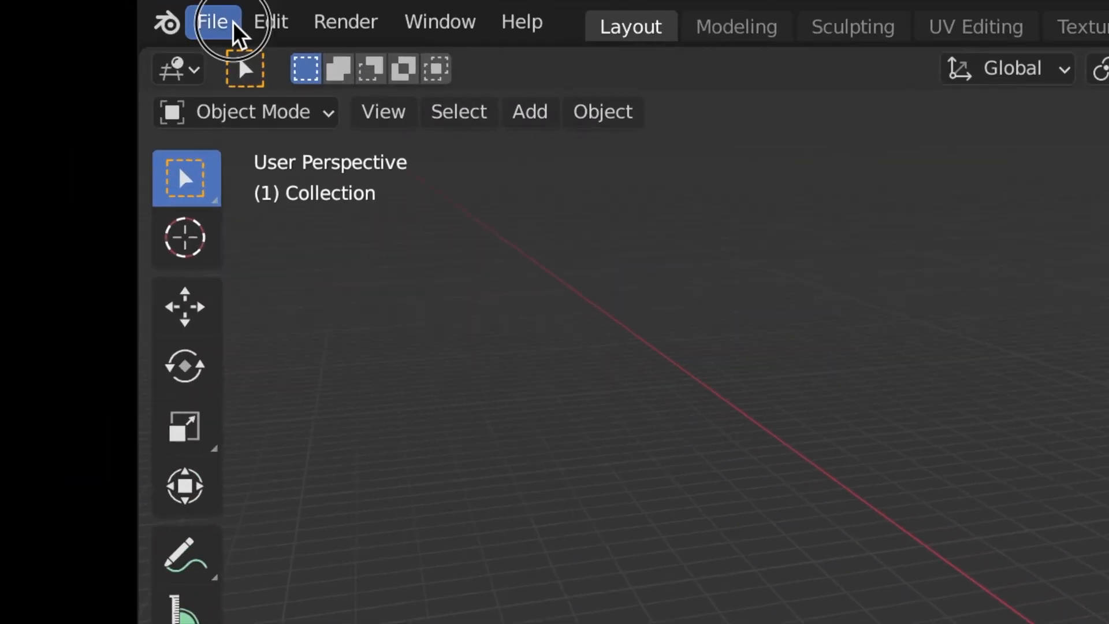
Import the Lloyd .zmbx file via File > Import > Mecabricks (.zmbx)
click(213, 21)
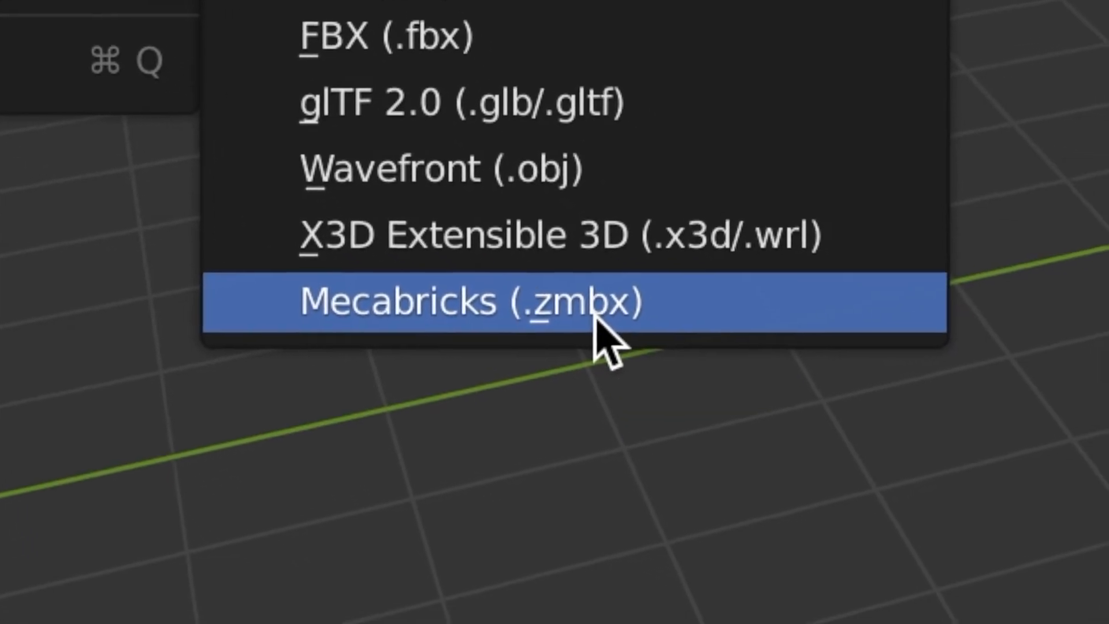
click(481, 301)
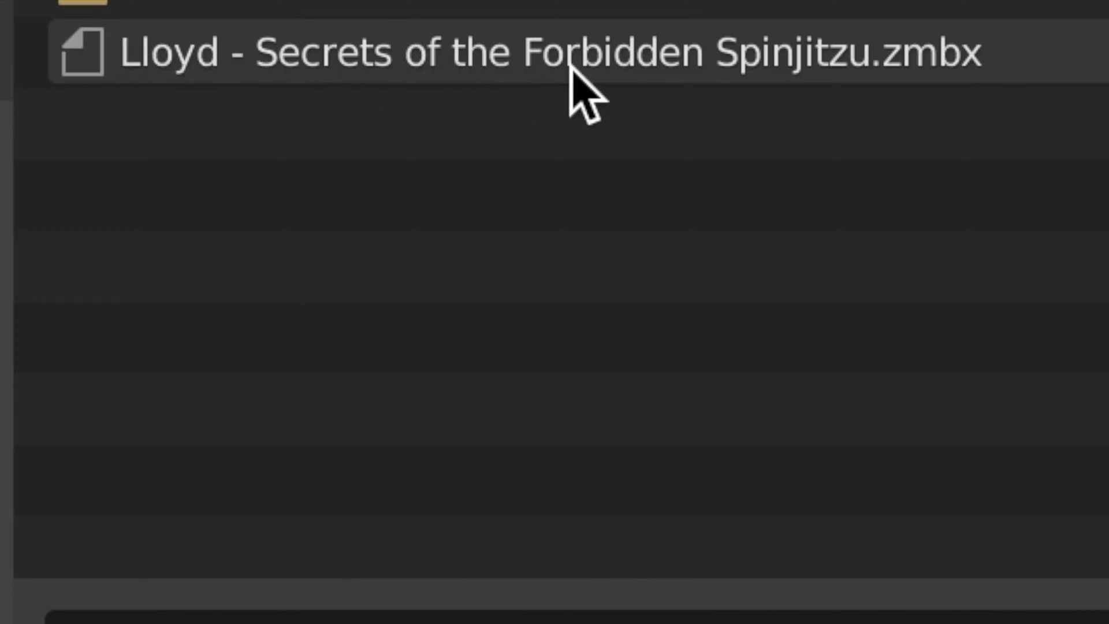
mouse_move(933, 93)
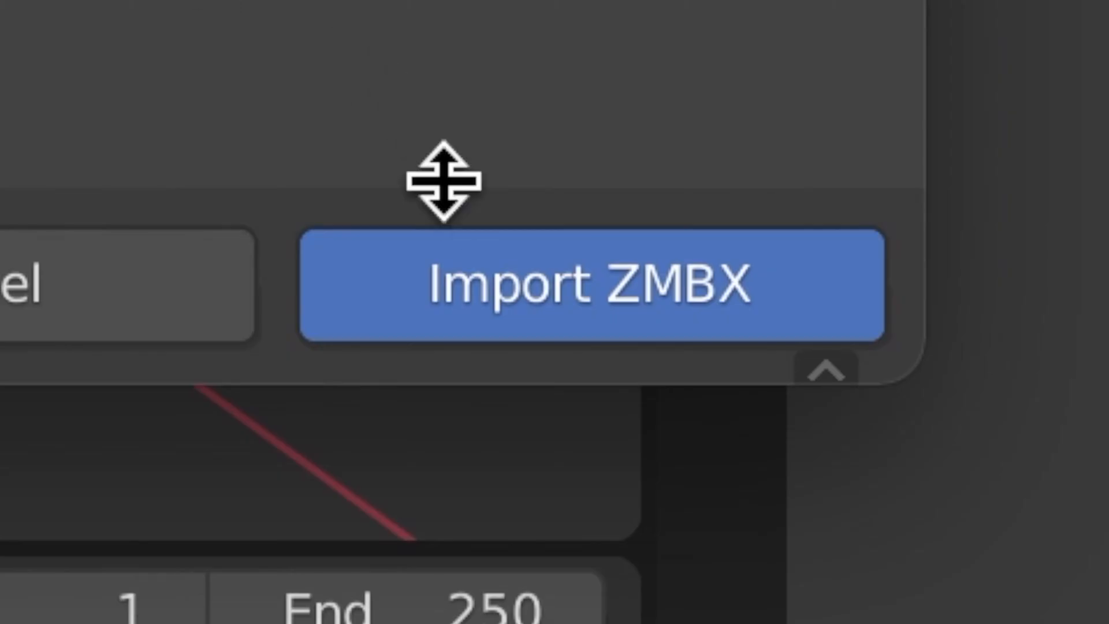
click(587, 283)
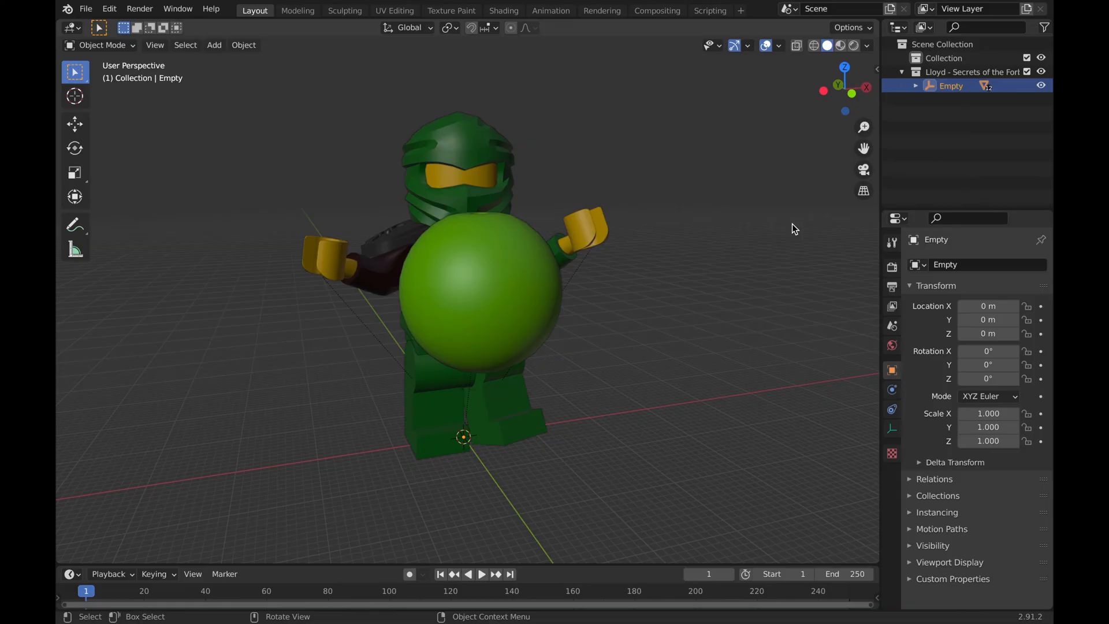
Add a camera to the scene to frame the Lloyd minifigure
click(213, 45)
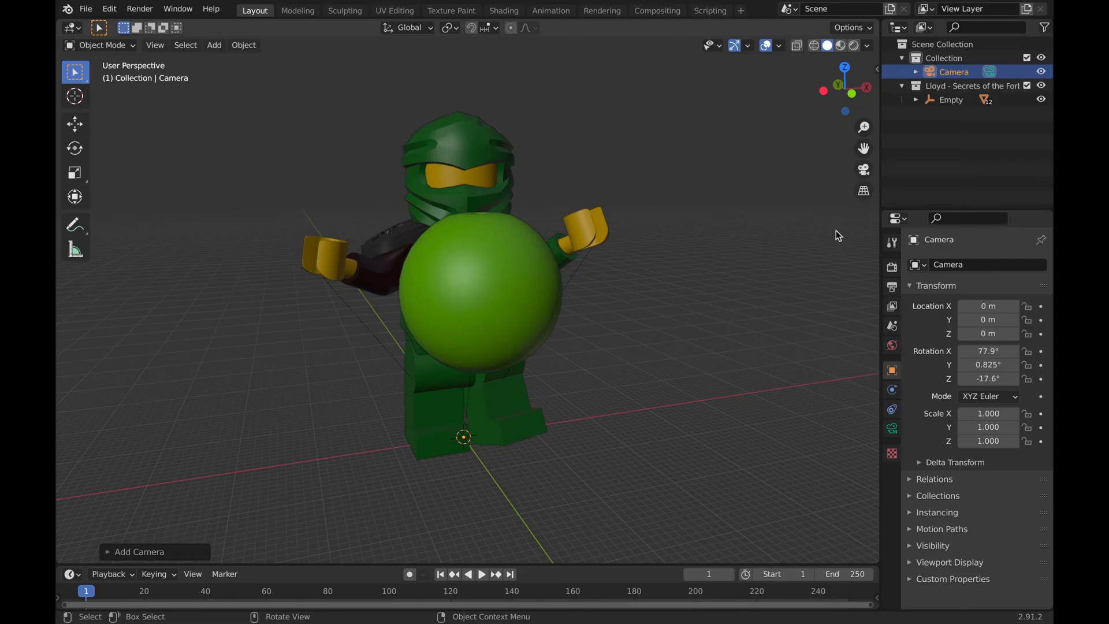
mouse_move(837, 235)
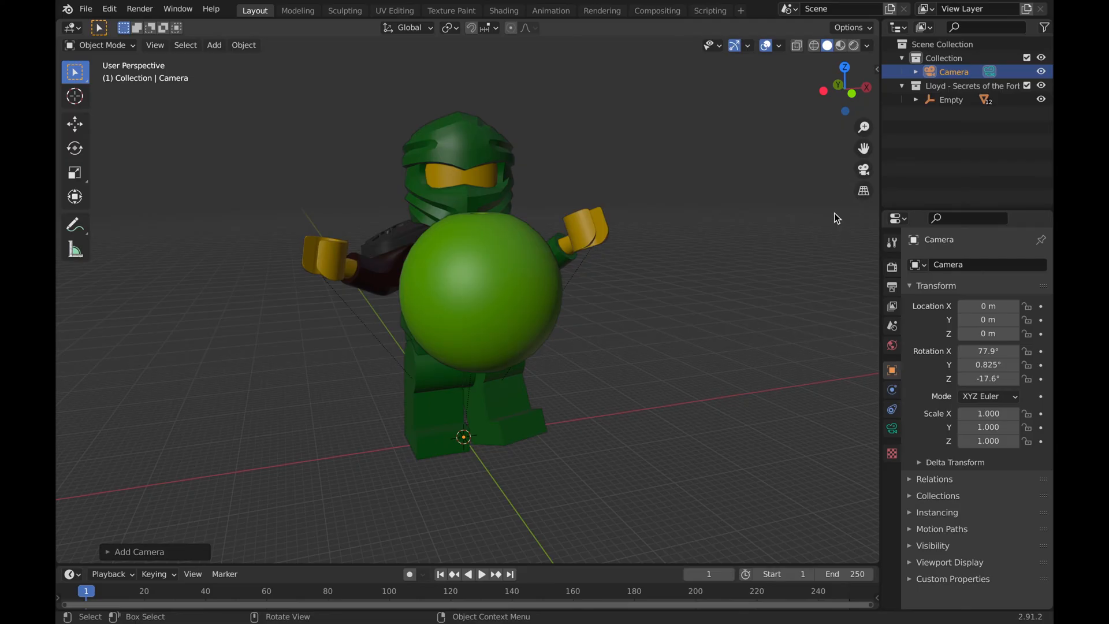
mouse_move(864, 169)
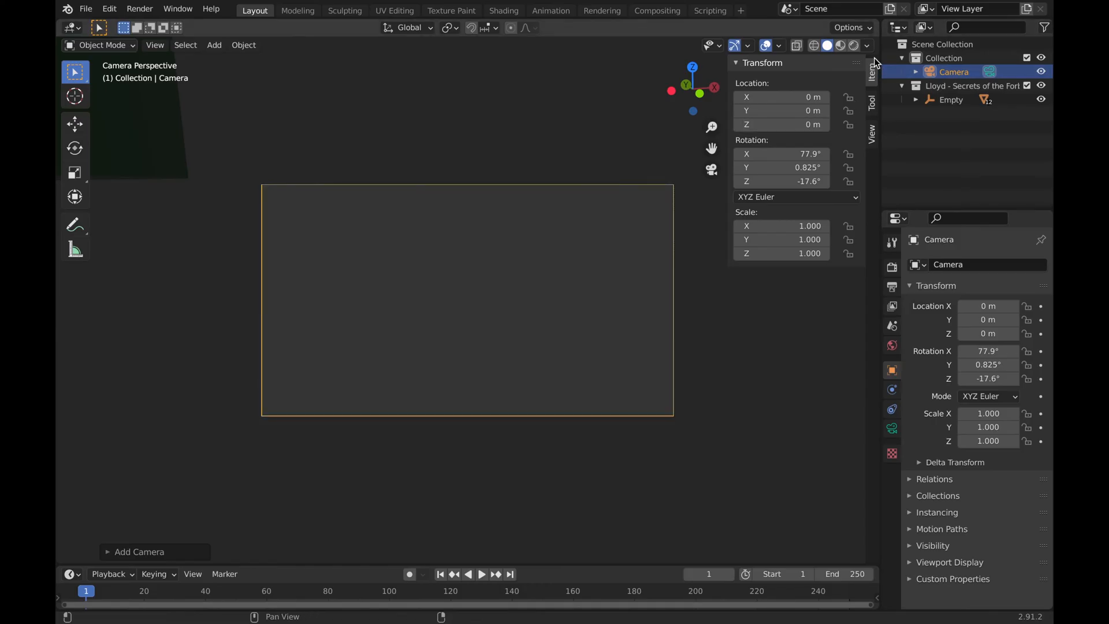
mouse_move(874, 147)
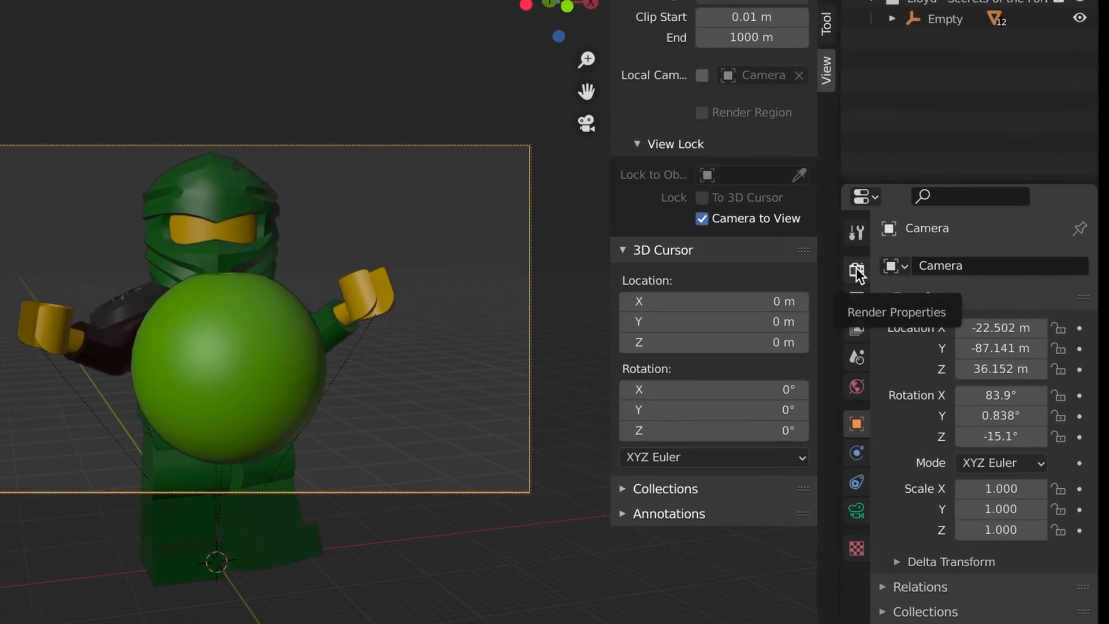
Set the render engine to Cycles and enable denoising for final renders via the 'denoise' search
click(856, 270)
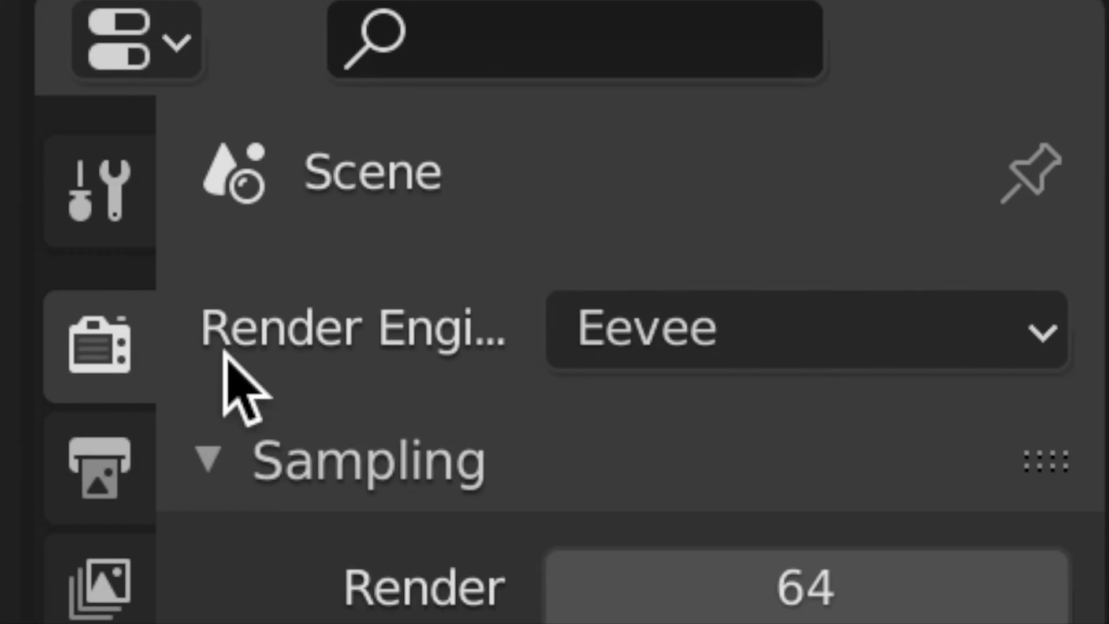
click(807, 330)
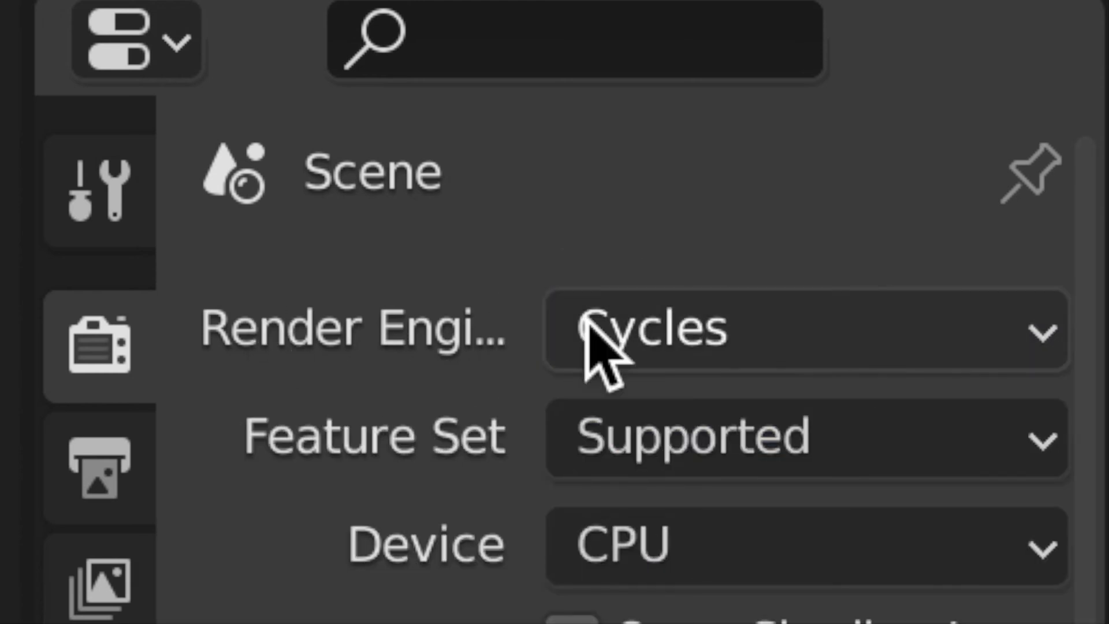
mouse_move(693, 396)
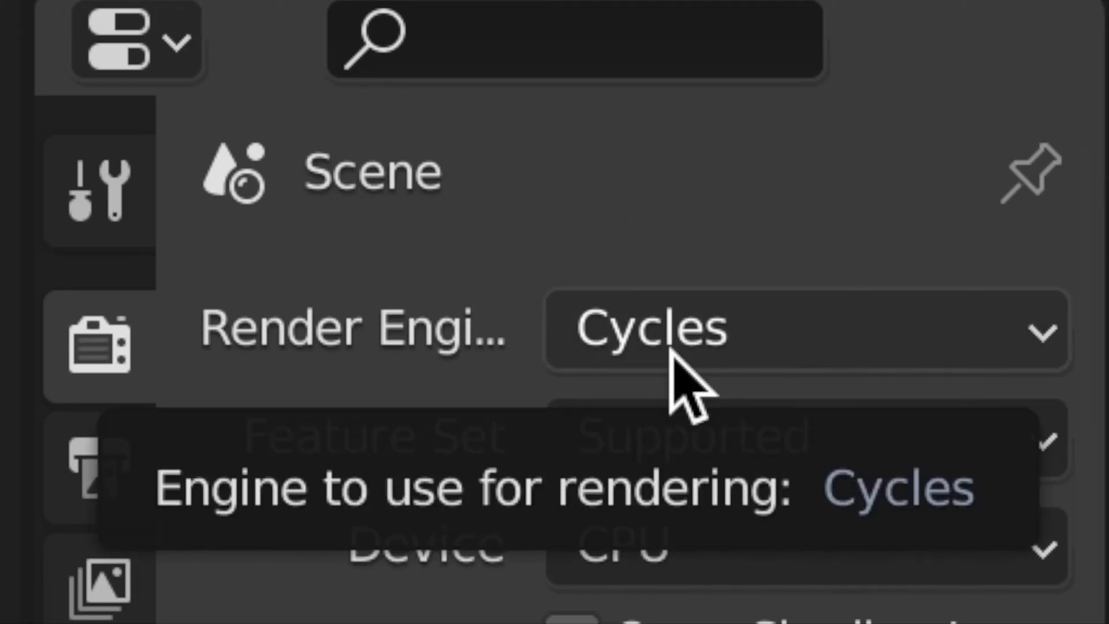
mouse_move(630, 43)
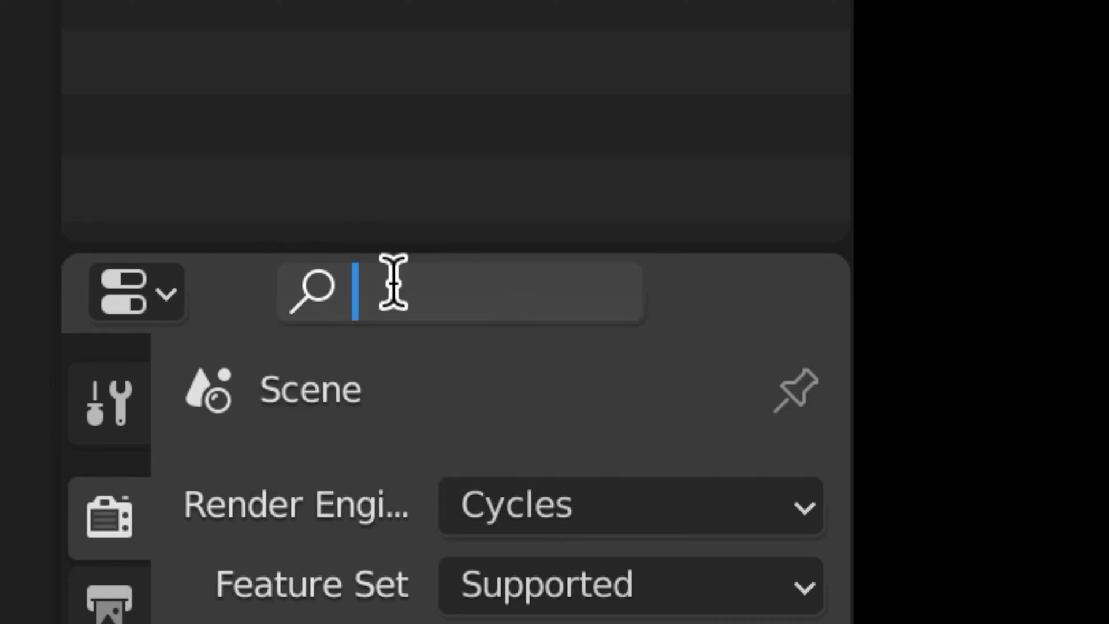
text(denoise)
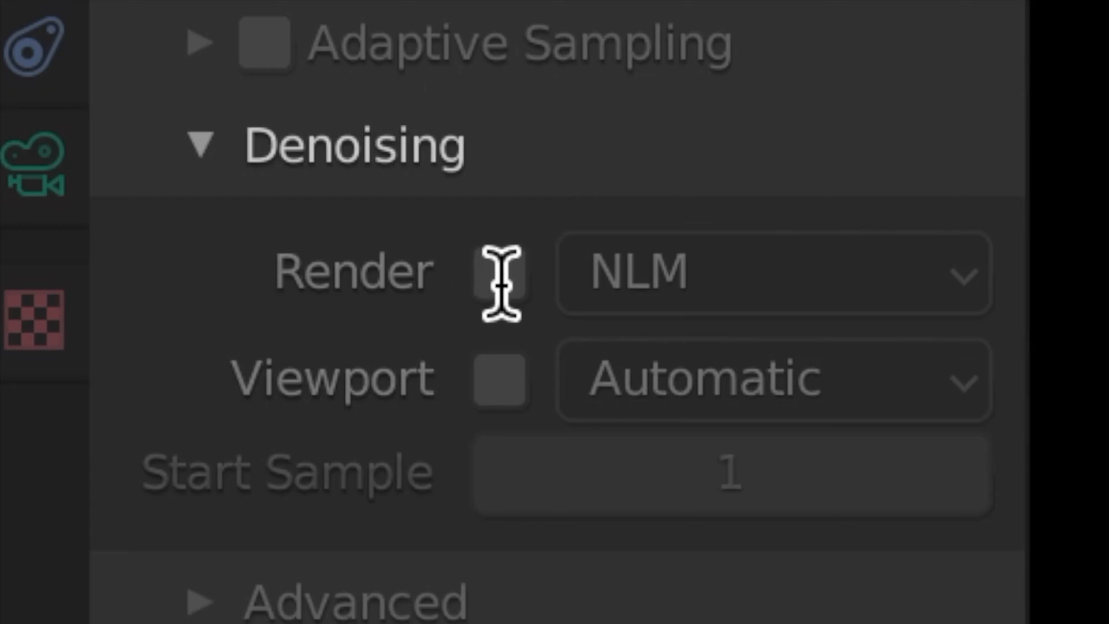
mouse_move(501, 273)
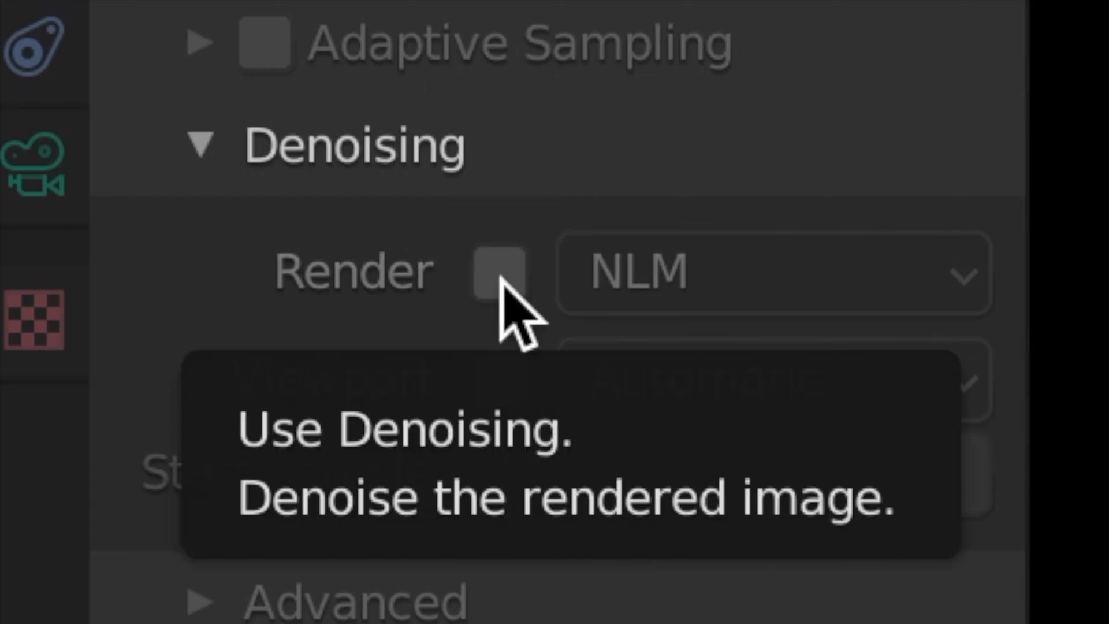
click(499, 272)
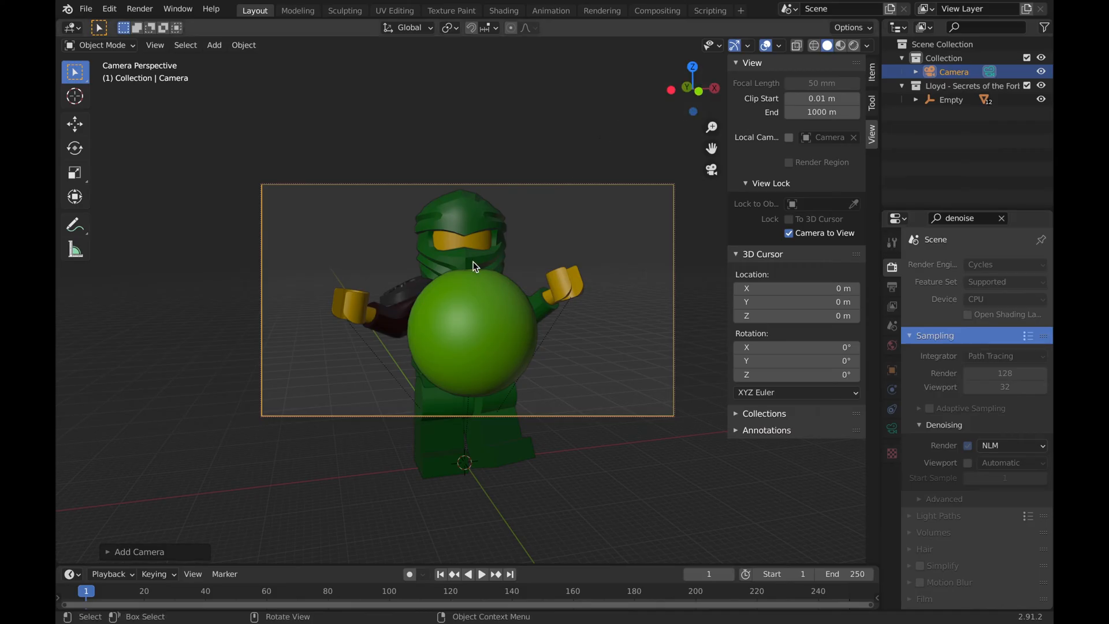
mouse_move(458, 227)
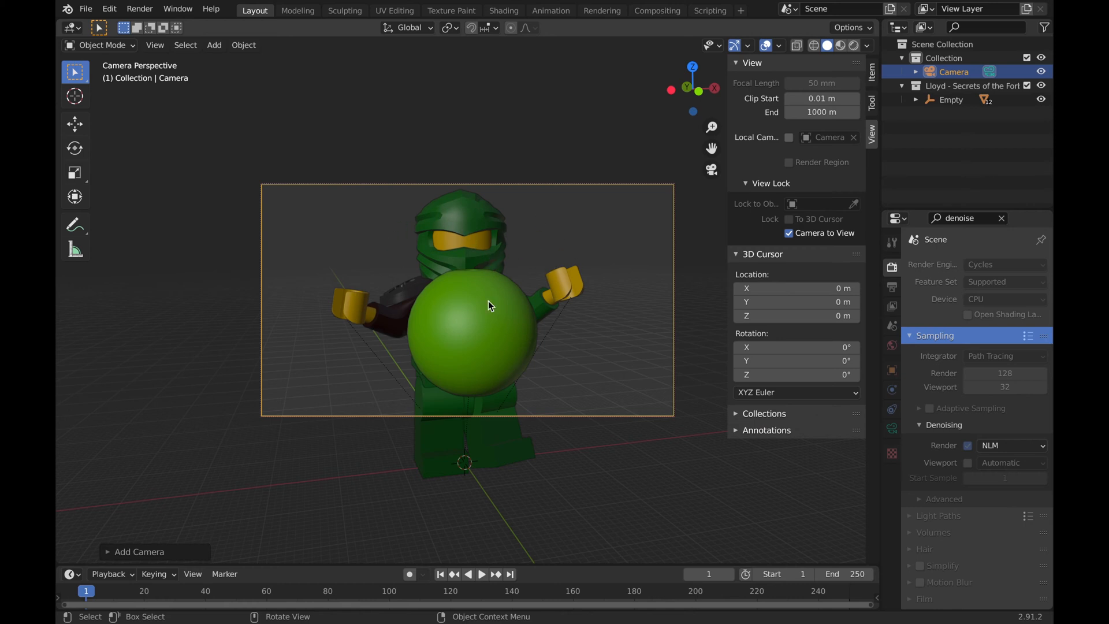
mouse_move(567, 230)
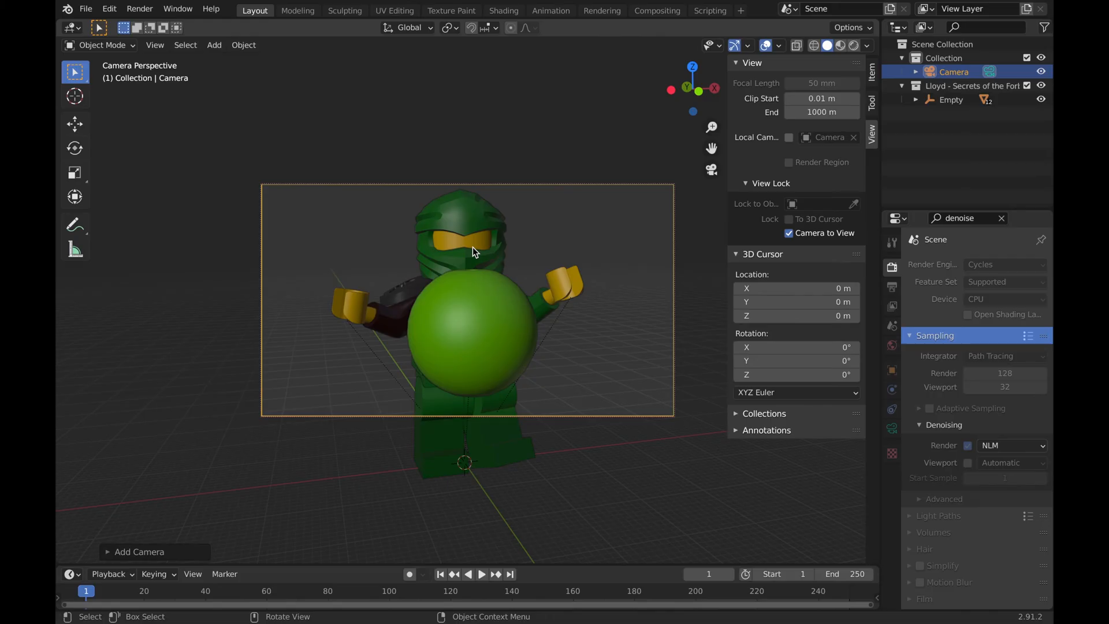
mouse_move(605, 238)
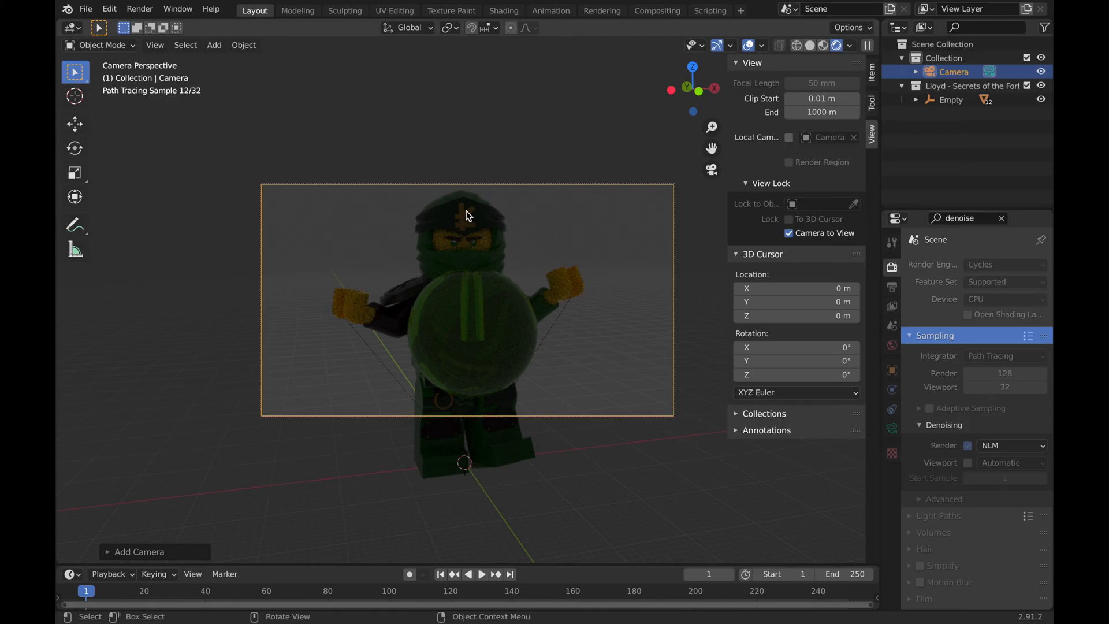
mouse_move(521, 247)
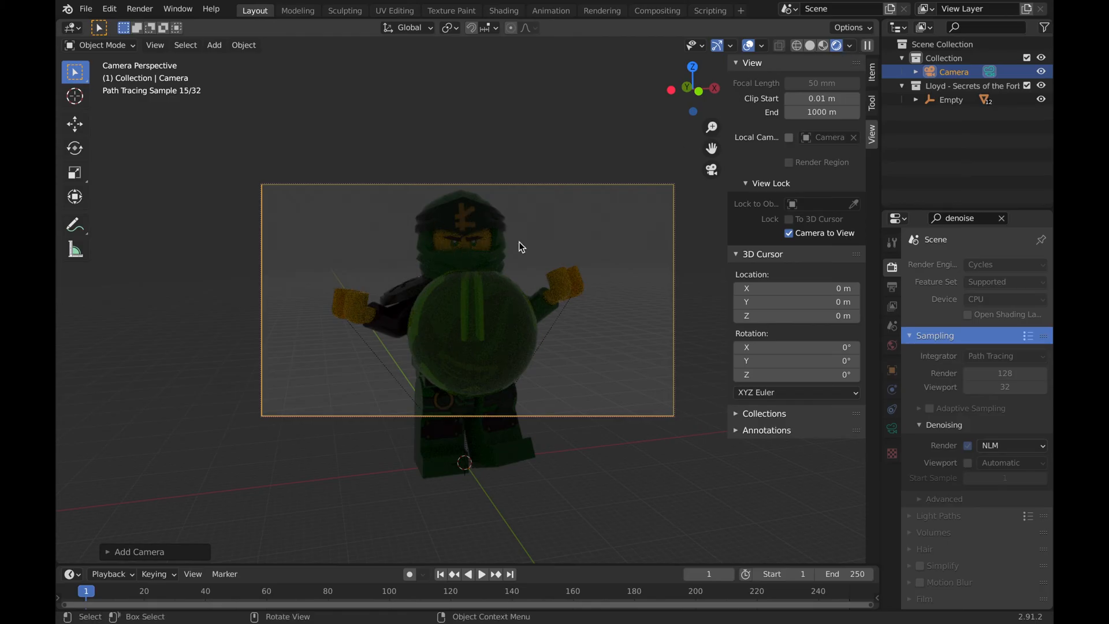
mouse_move(484, 288)
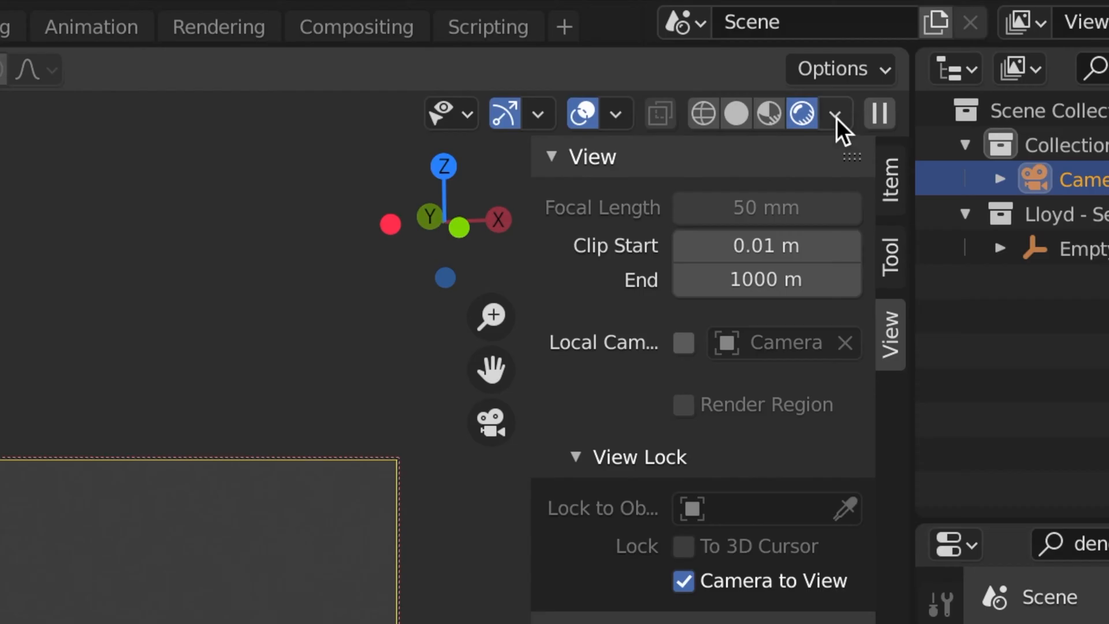
Untick Scene World in viewport shading and choose a built-in HDRI environment for the preview
click(837, 113)
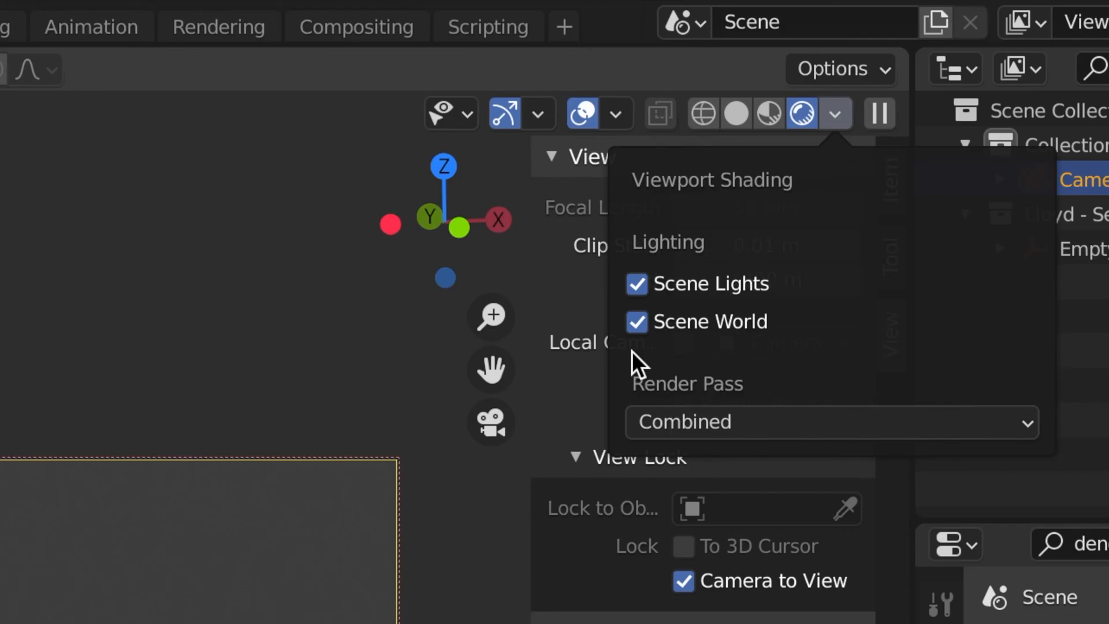
click(635, 322)
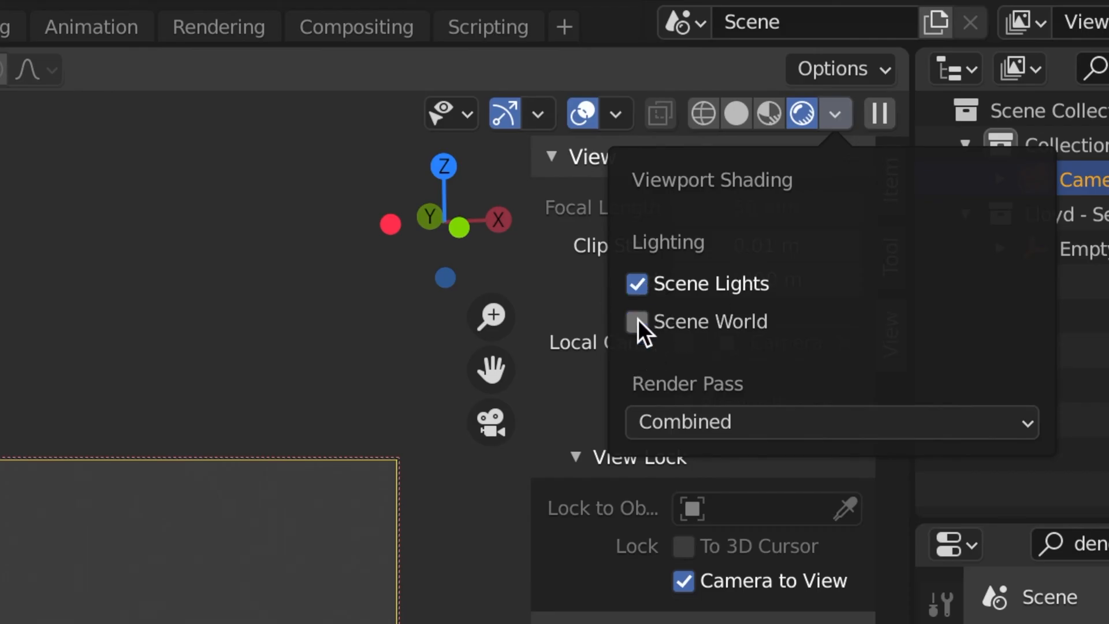
click(636, 321)
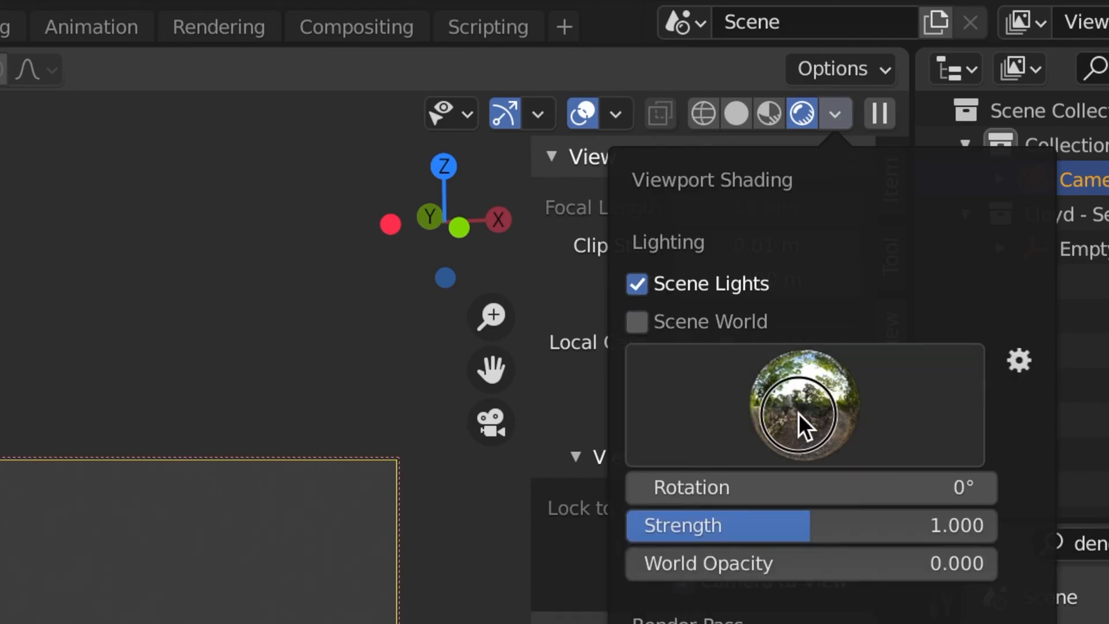
click(803, 406)
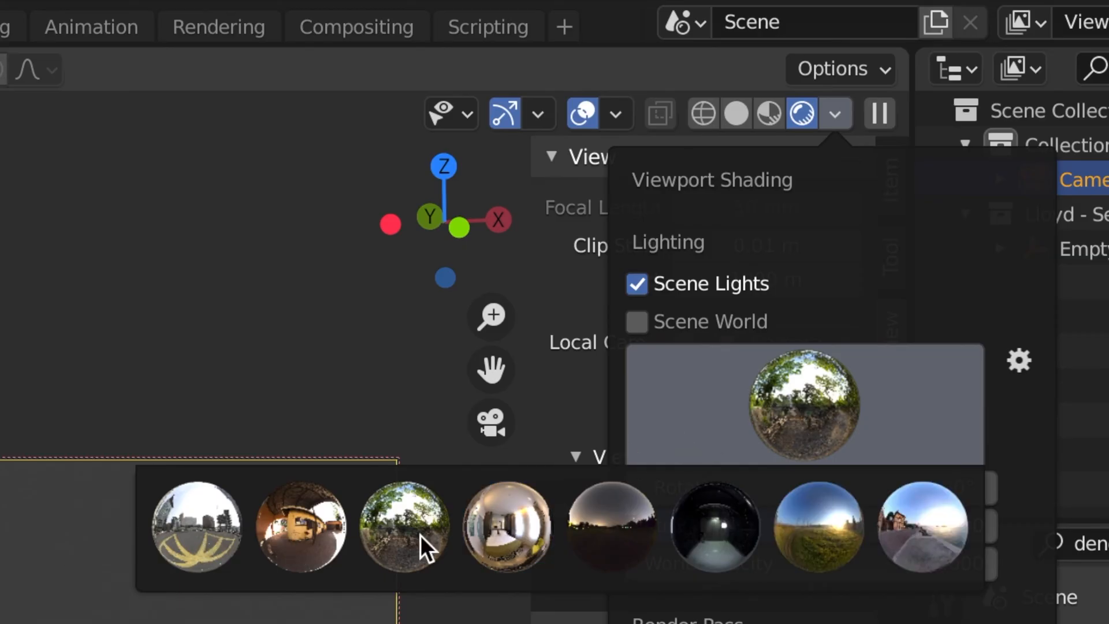
mouse_move(707, 396)
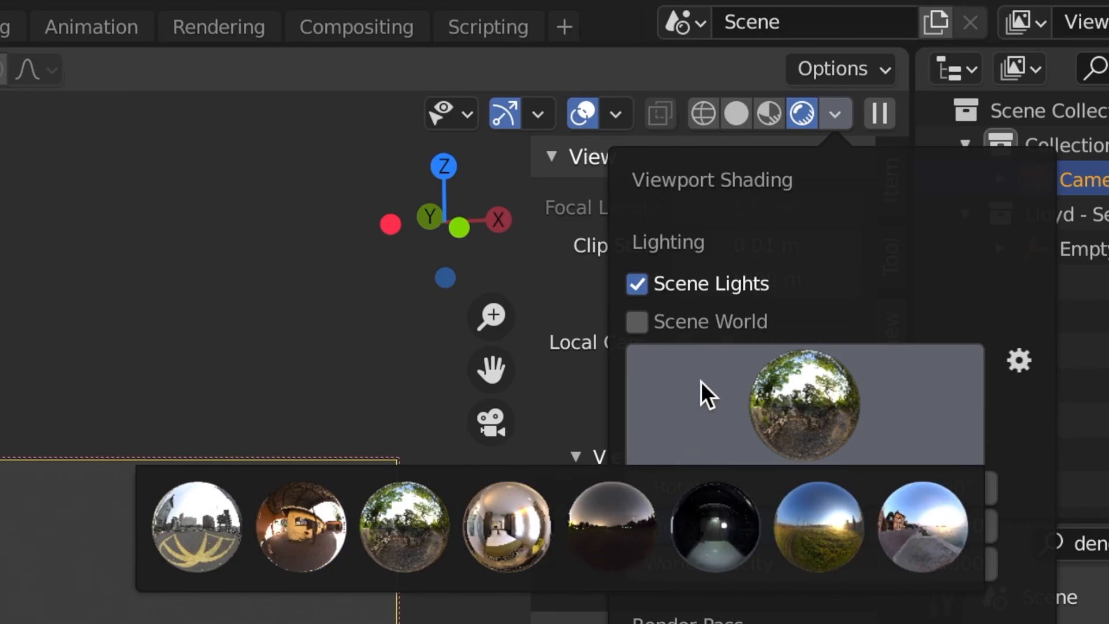
click(635, 321)
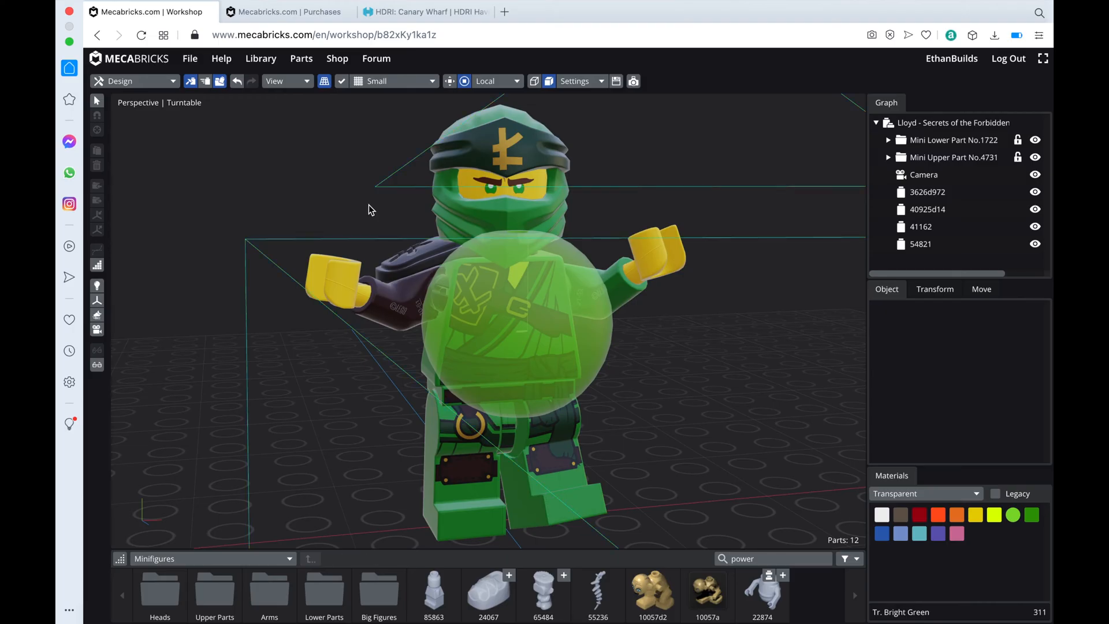
Scroll the Canary Wharf HDRI page down to its download sizes section
click(424, 12)
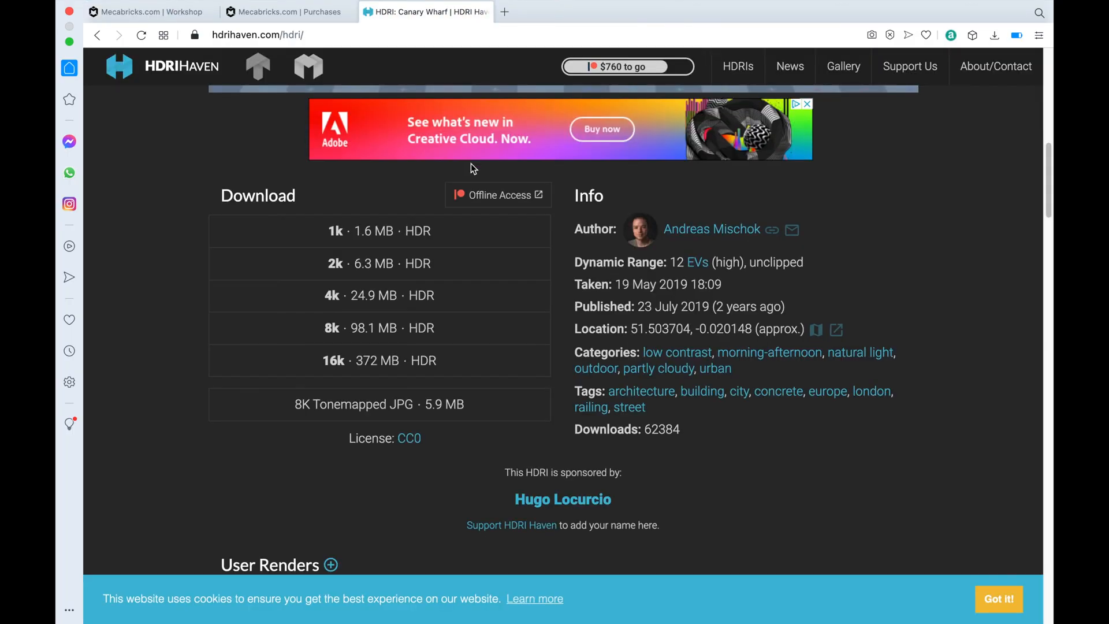
scroll(down, 3)
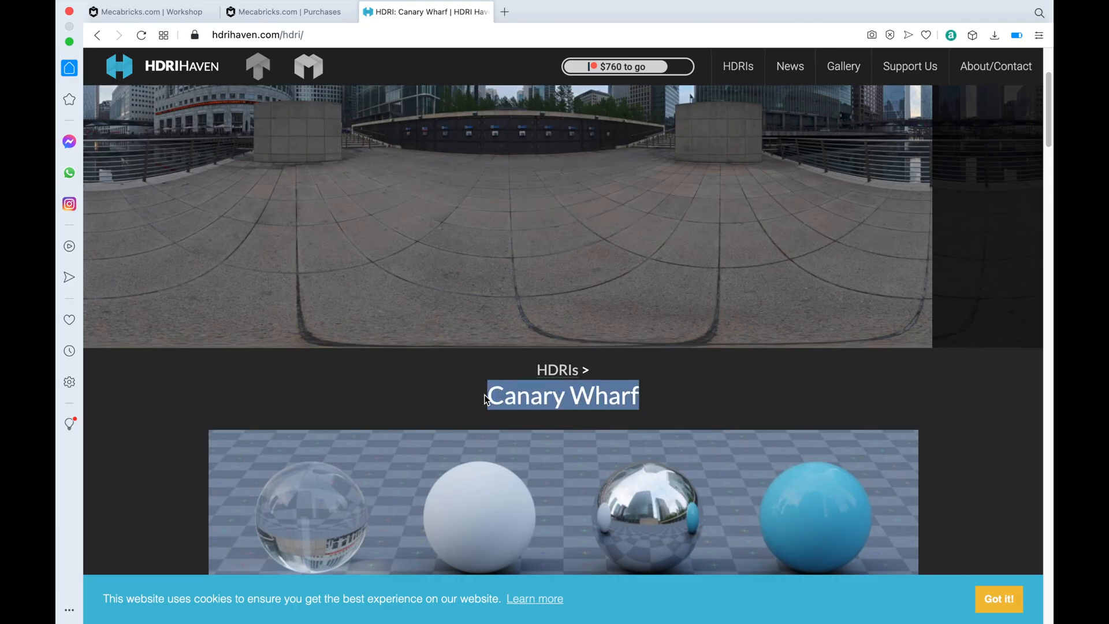
scroll(down, 3)
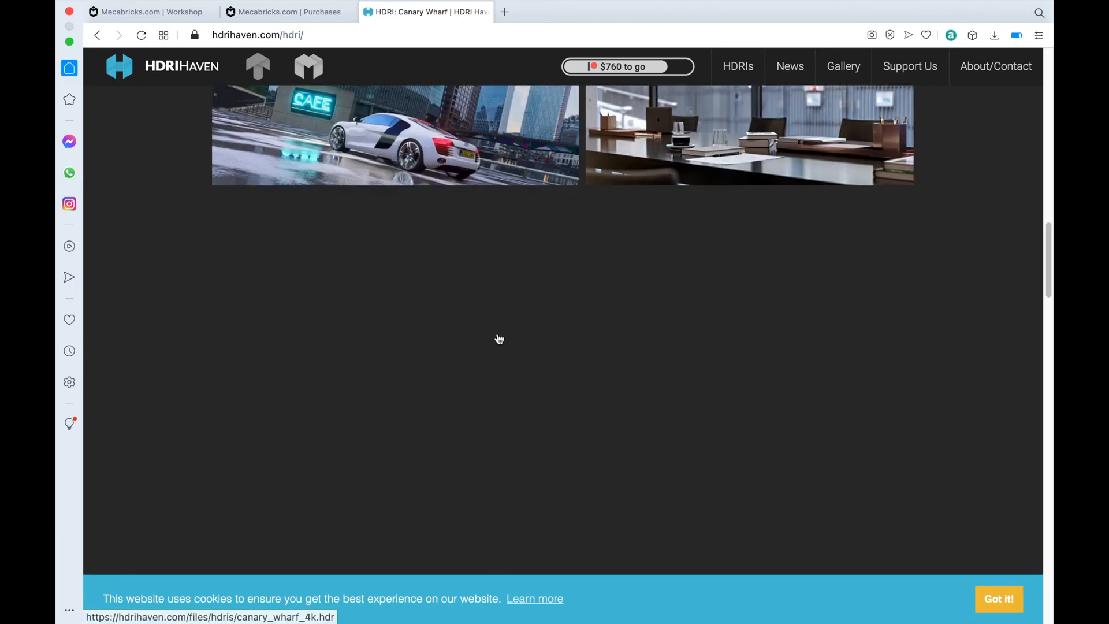
scroll(down, 3)
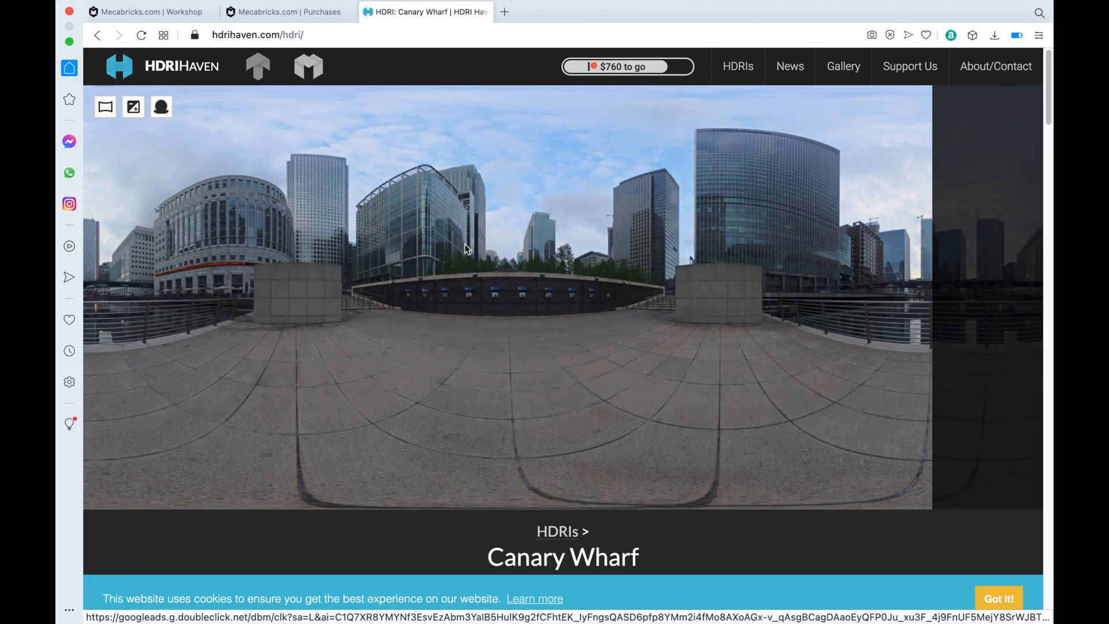
mouse_move(693, 235)
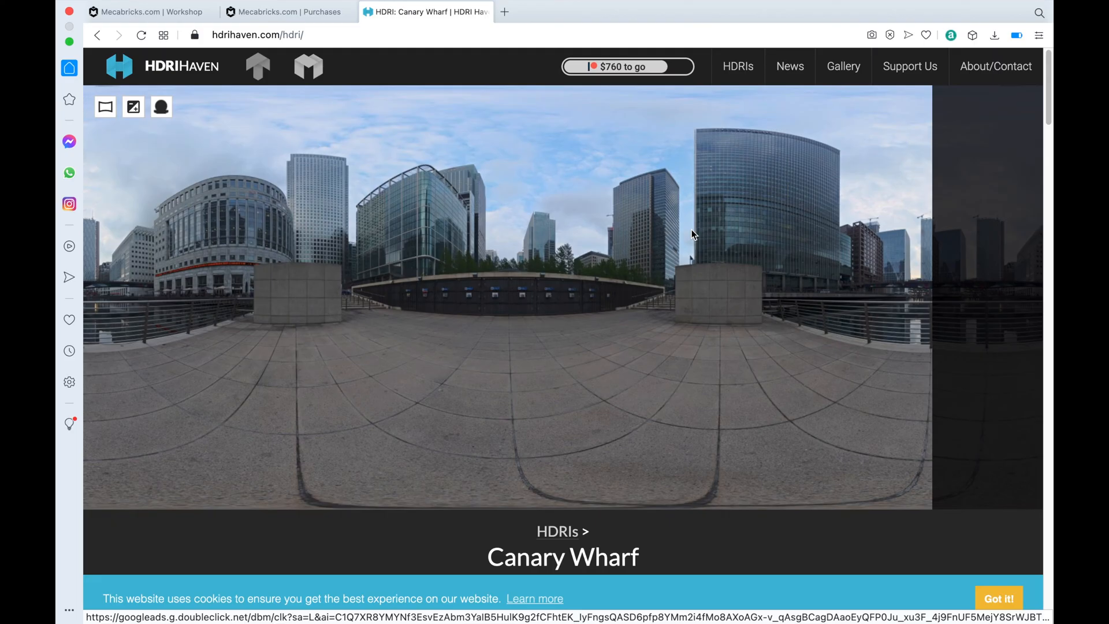
mouse_move(670, 593)
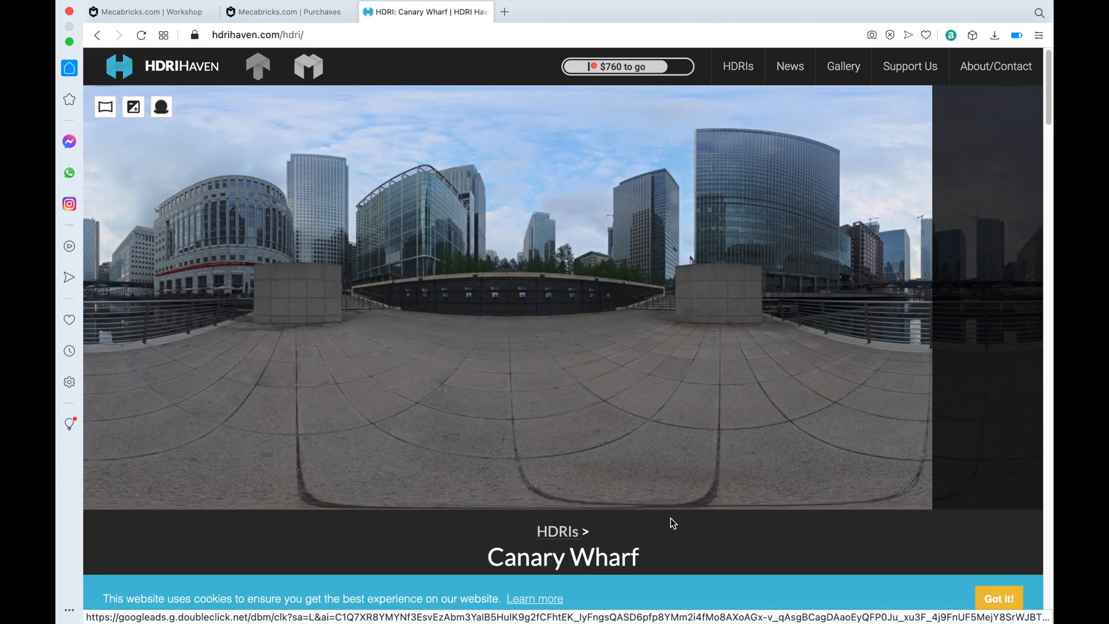
mouse_move(591, 465)
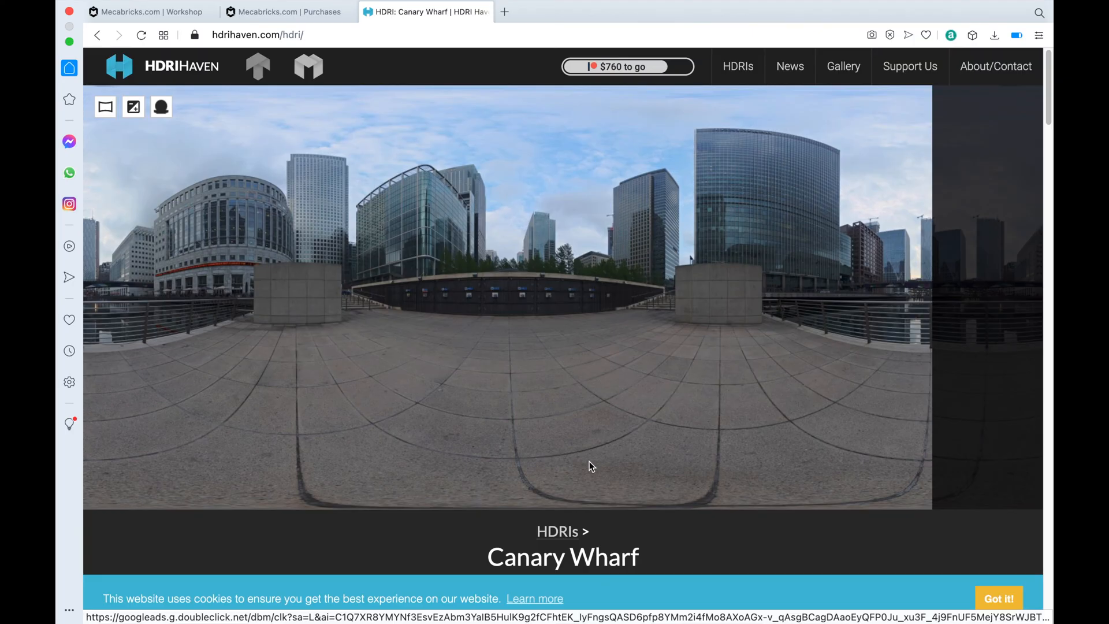
scroll(down, 3)
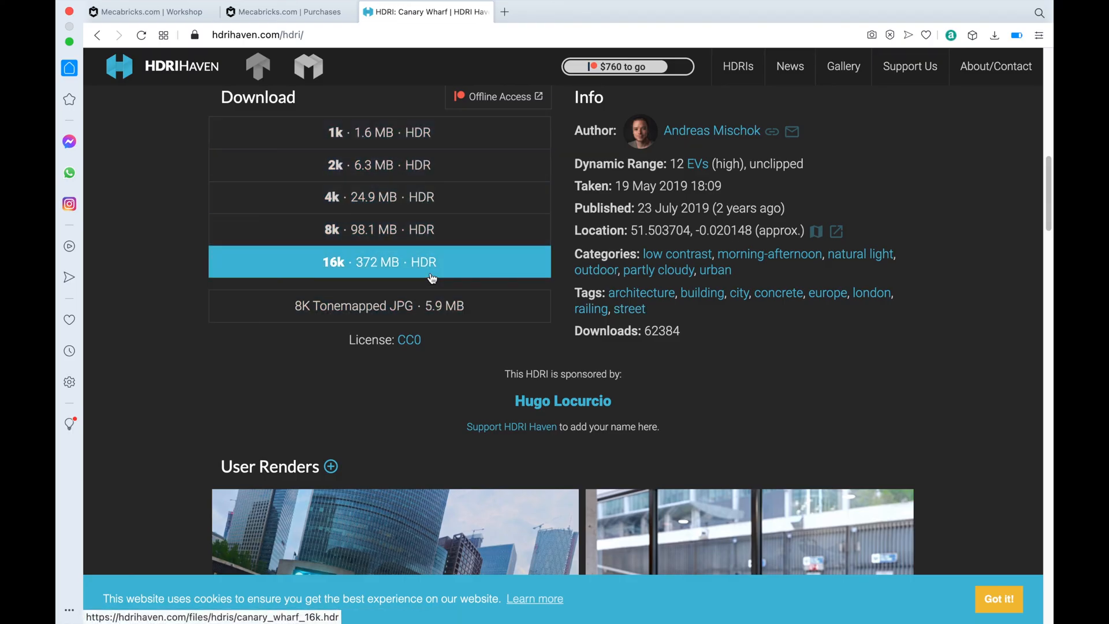
mouse_move(459, 203)
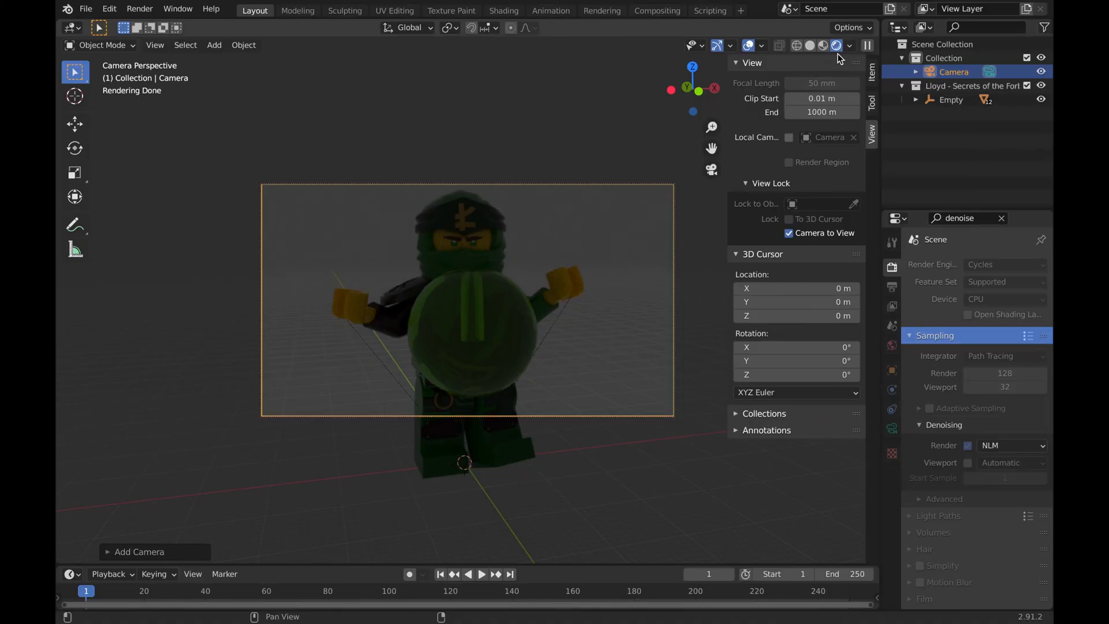
Switch the area to the Shader Editor and show the World's nodes instead of the object's
click(850, 45)
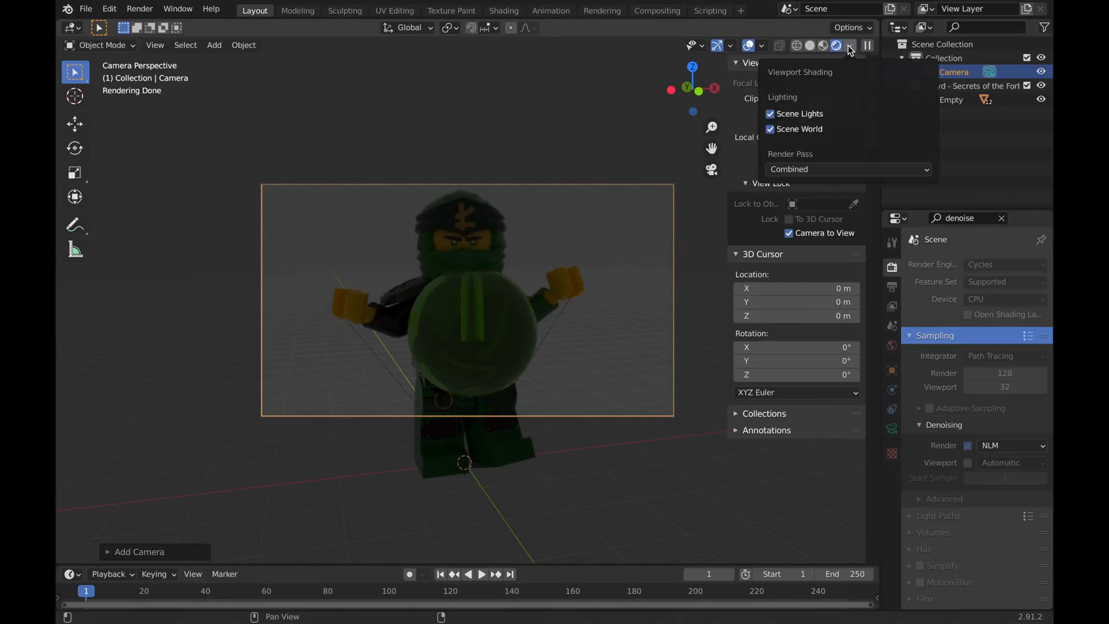
click(848, 45)
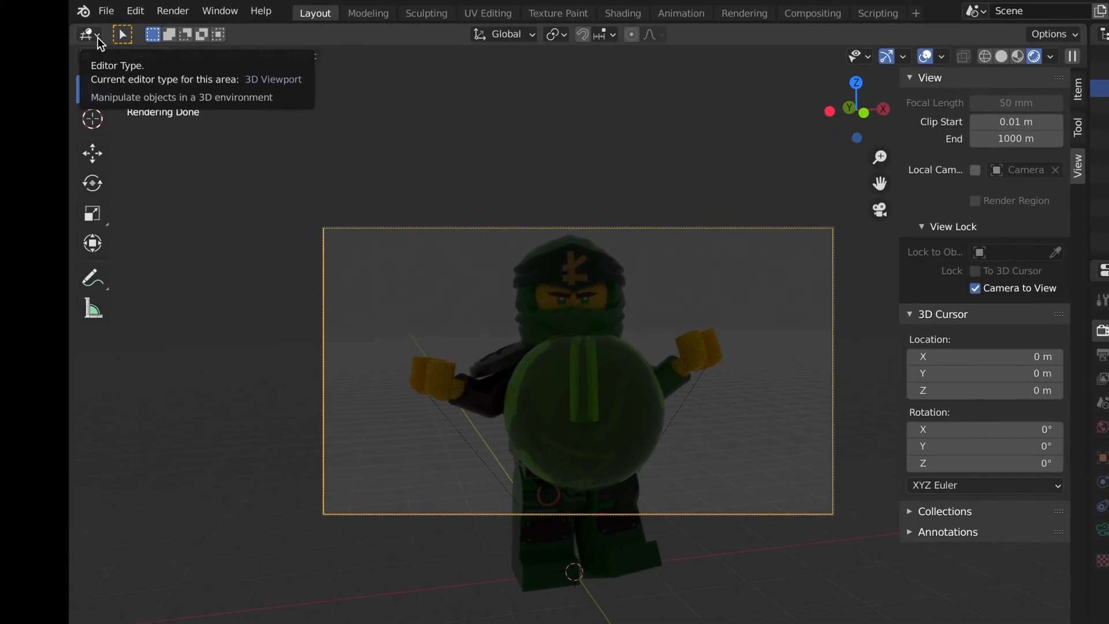
click(86, 33)
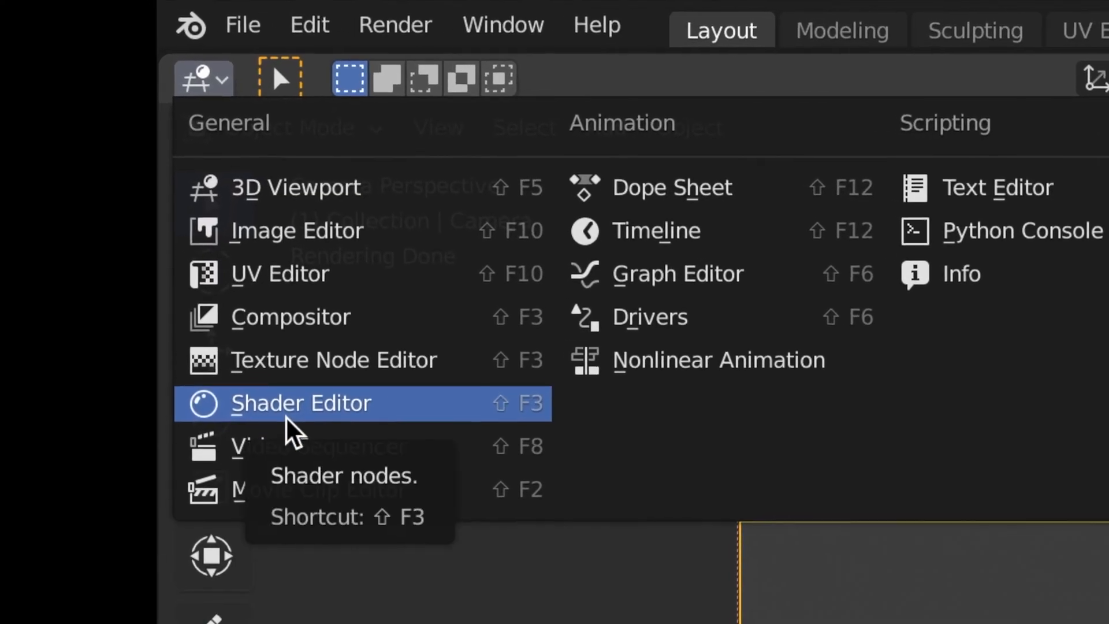
click(301, 403)
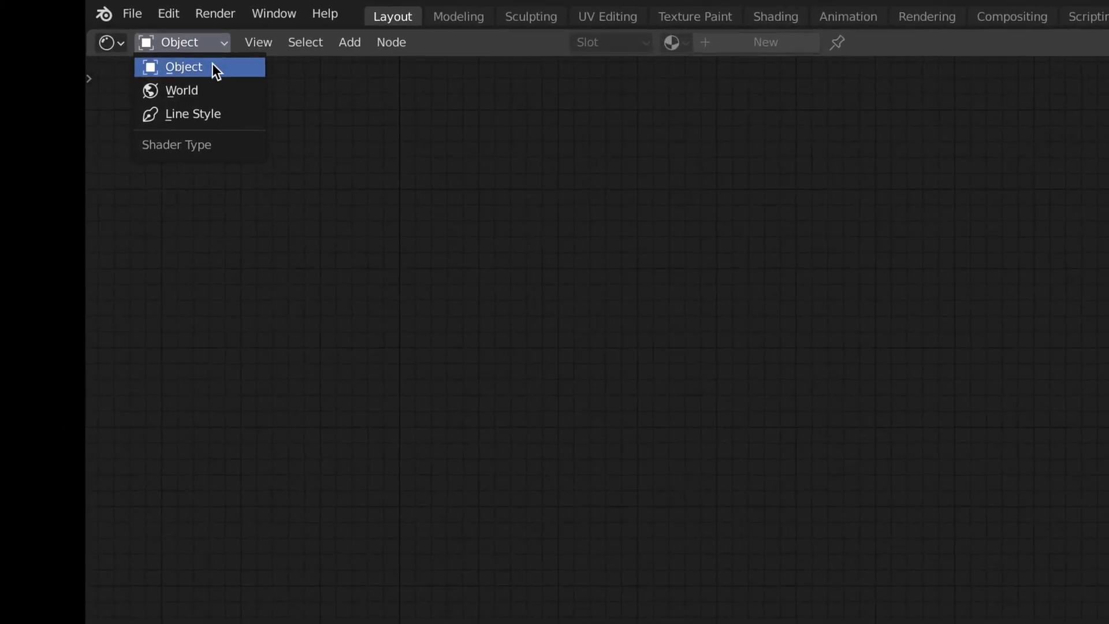
click(182, 90)
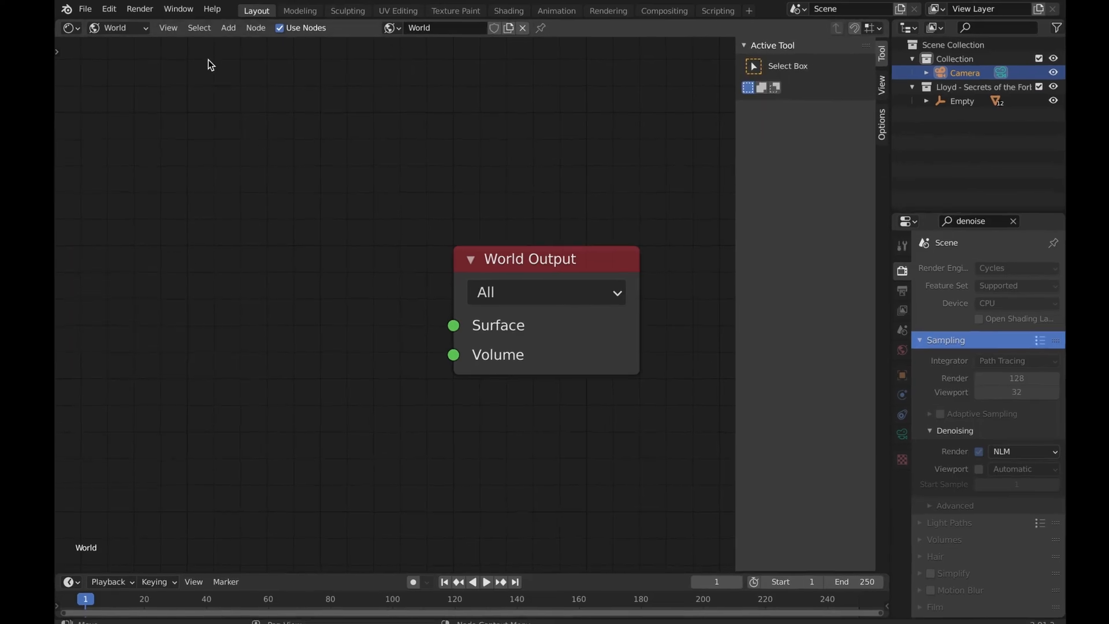
Add an Environment Texture with canary_wharf_4k.hdr and wire its Color into the World Output Surface
click(227, 28)
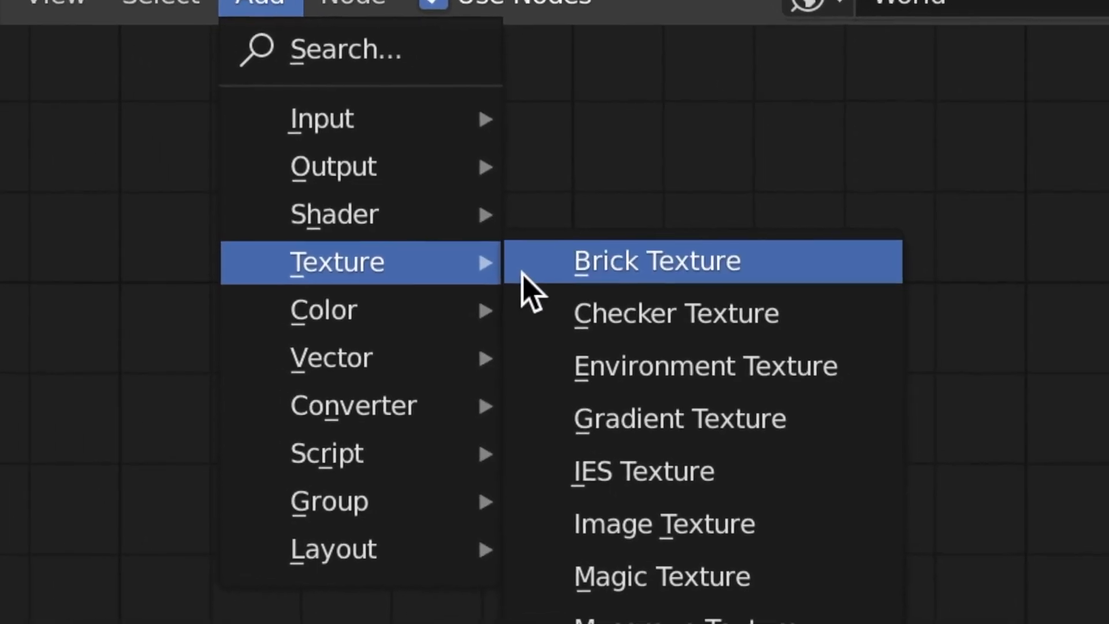
click(705, 367)
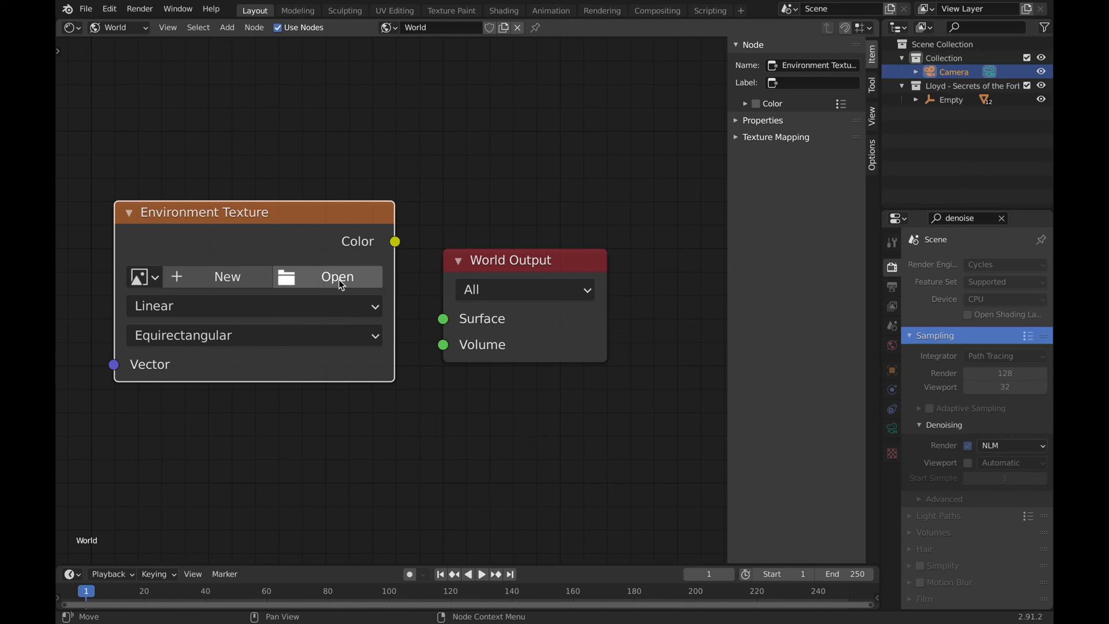
click(336, 276)
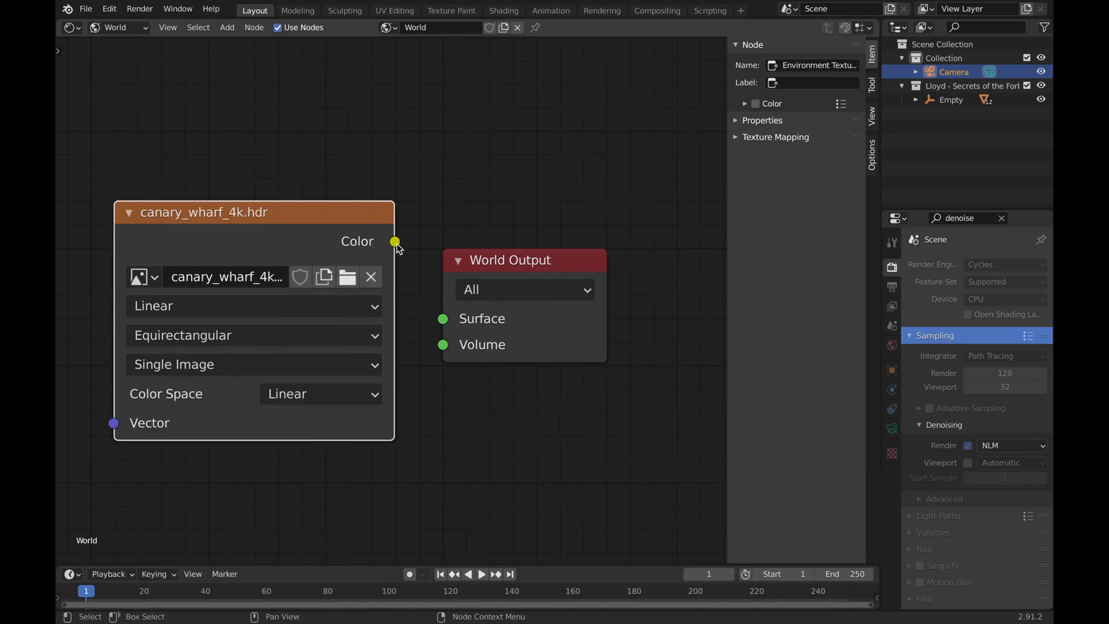
drag(395, 242, 443, 319)
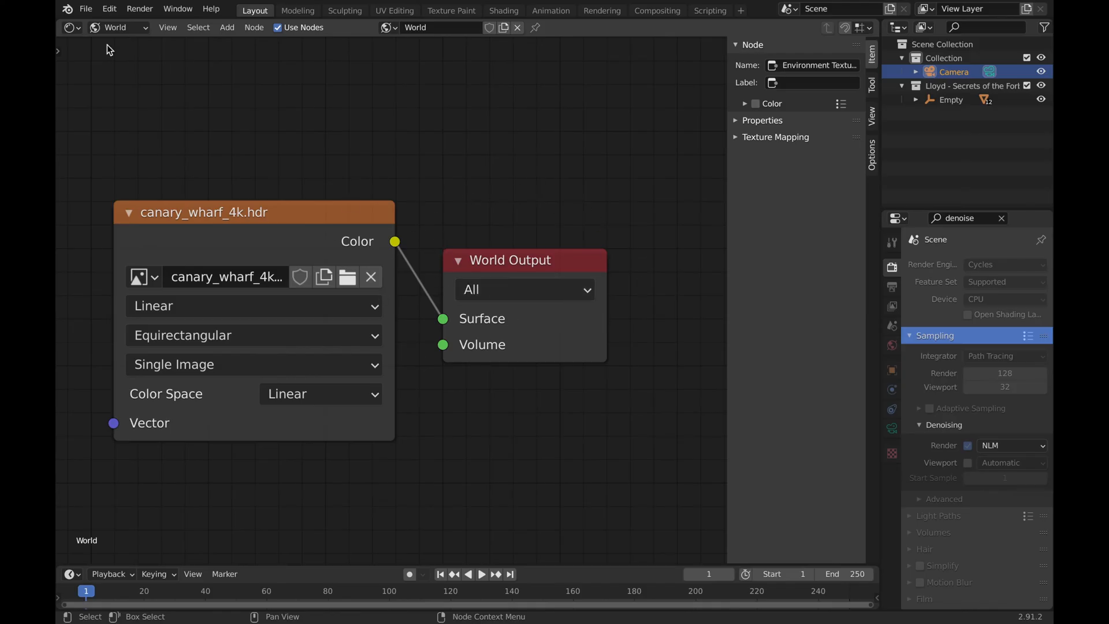
click(71, 26)
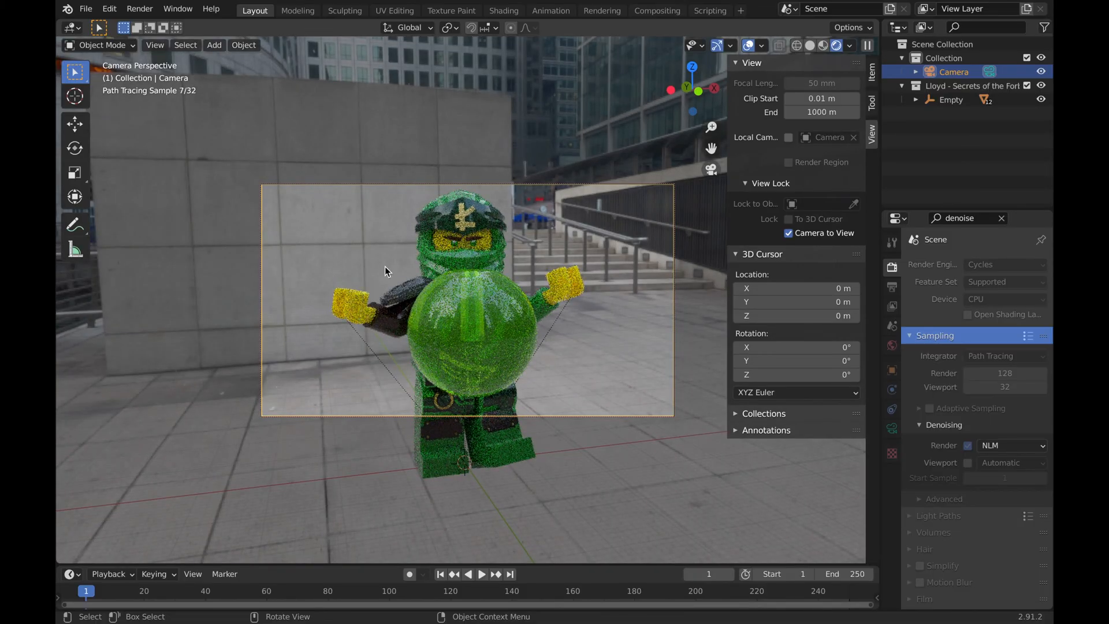
mouse_move(444, 257)
text(0000000)
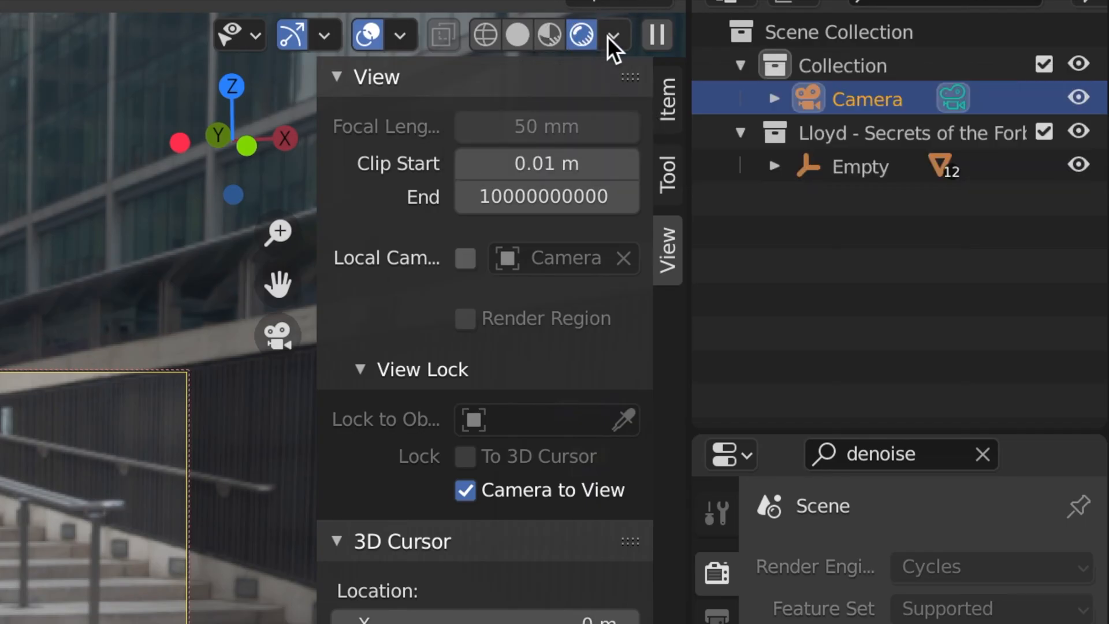
Adjust the viewport shading lighting options while previewing Lloyd under the HDRI
click(614, 35)
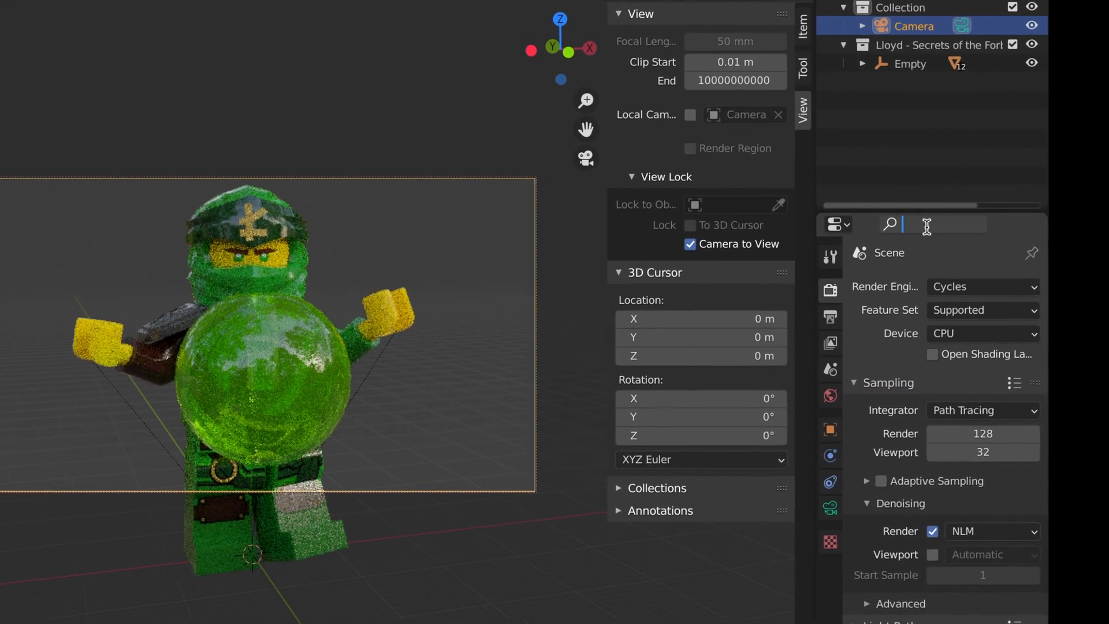
Enable Film > Transparent in Render Properties via a 'trans' property search
text(transparent)
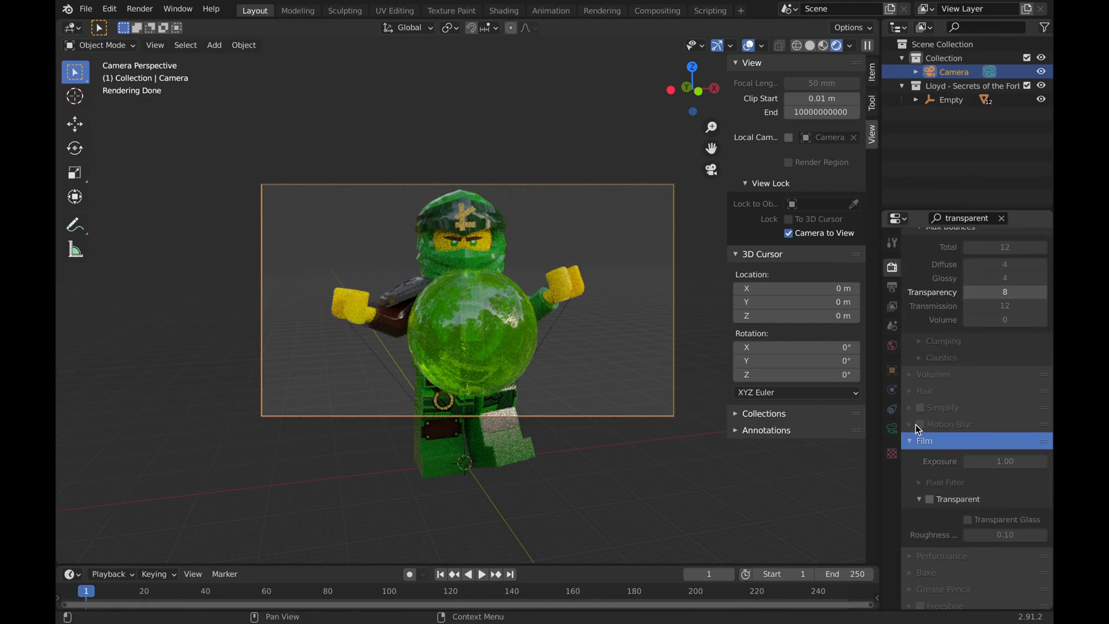
click(919, 499)
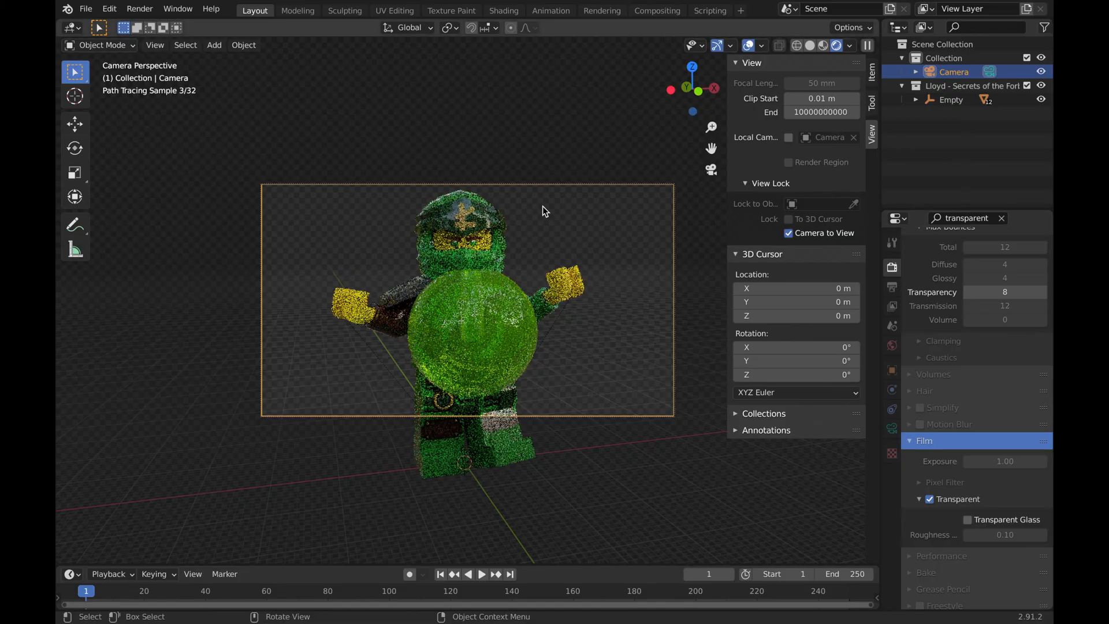
mouse_move(579, 305)
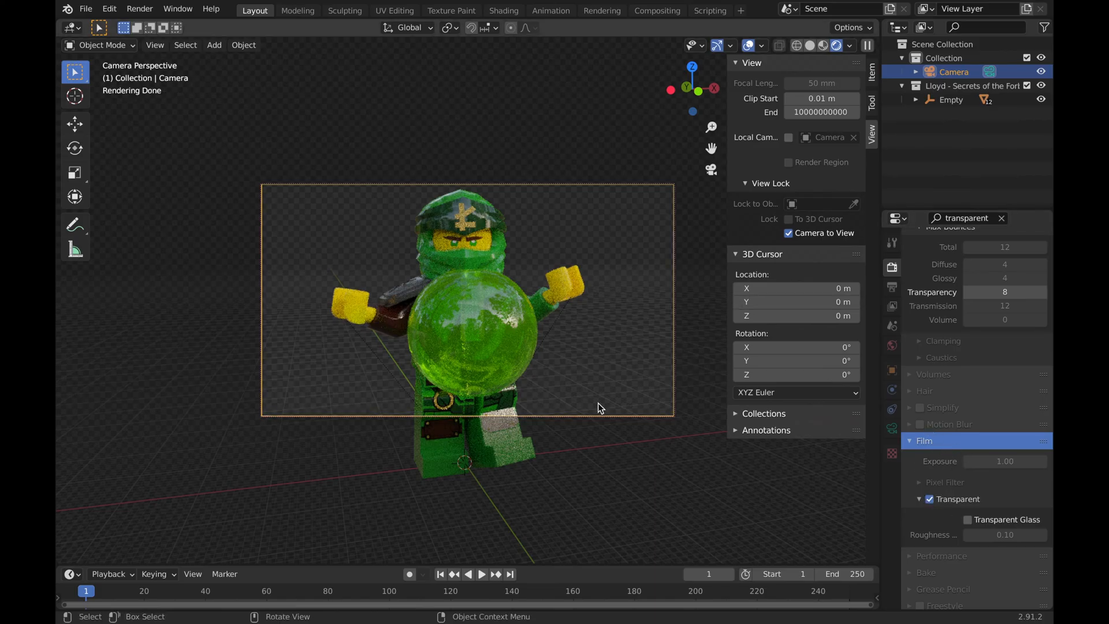
mouse_move(275, 293)
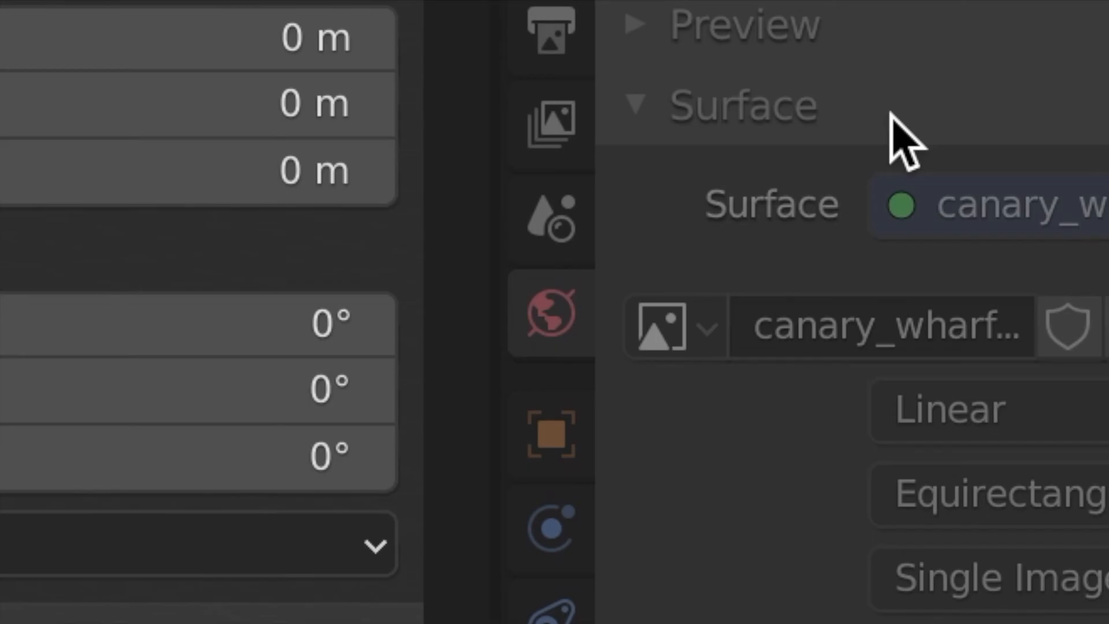
mouse_move(559, 368)
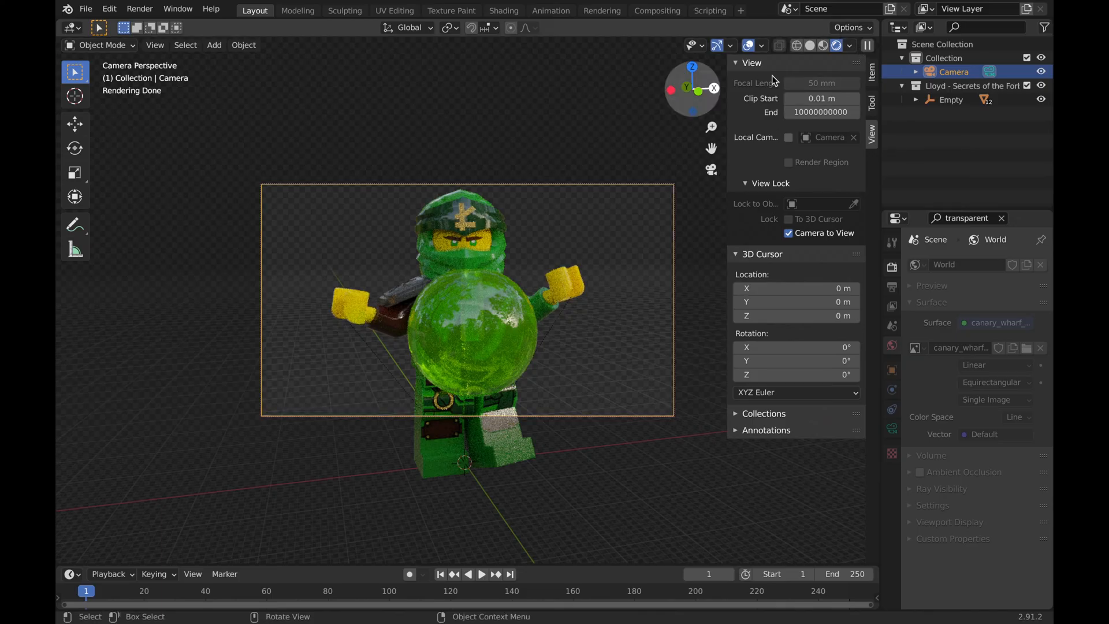
Review the Viewport Shading popover's Scene World and HDRI options, then dismiss it
click(849, 45)
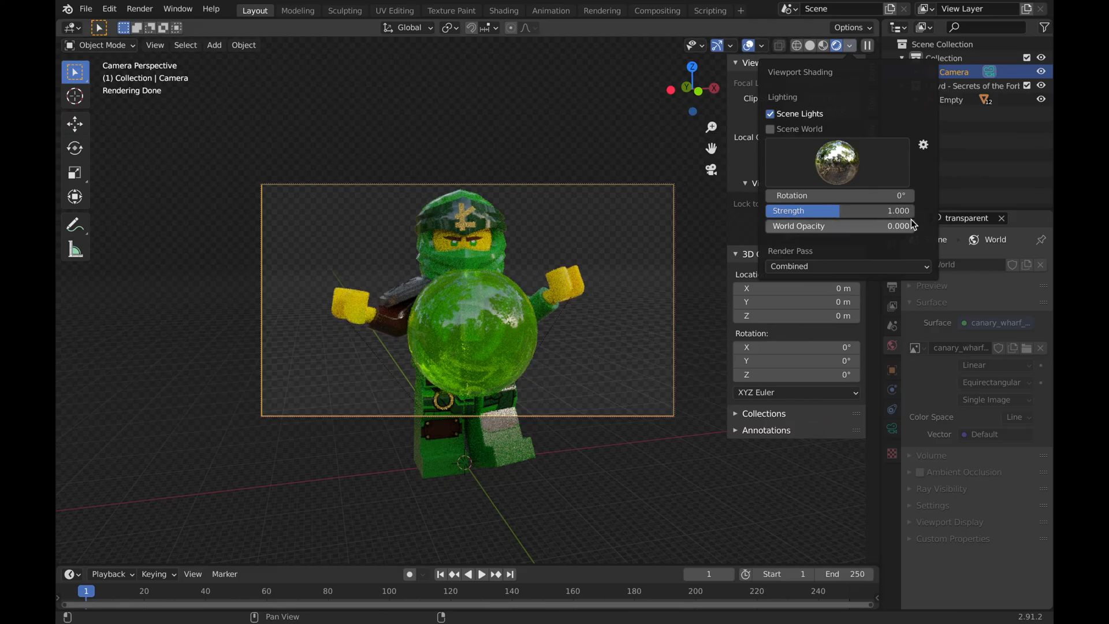
mouse_move(777, 150)
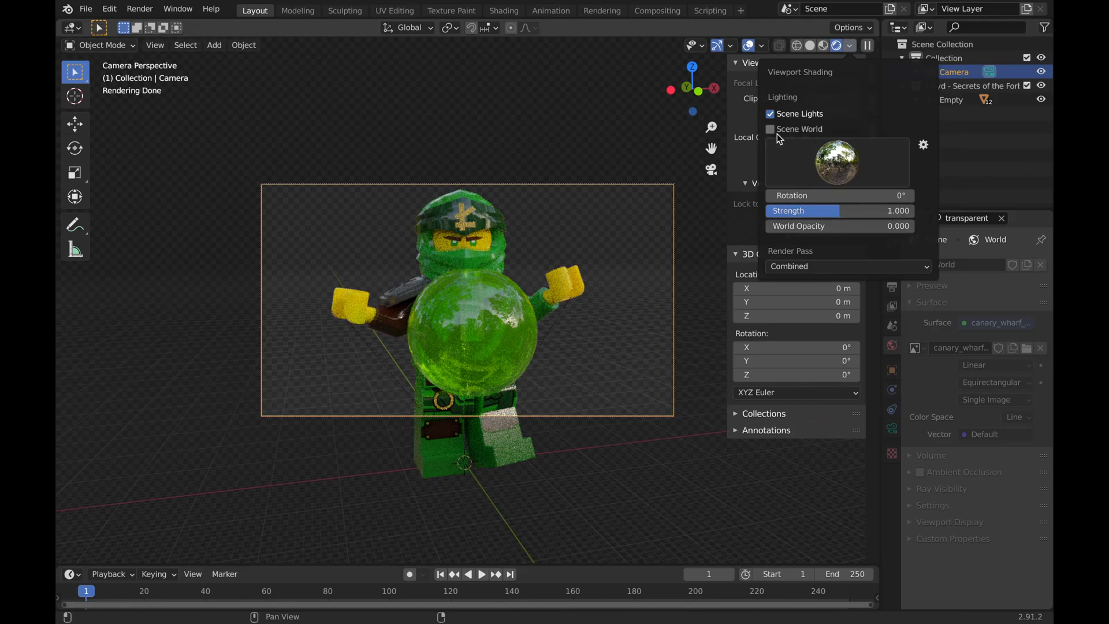
click(555, 132)
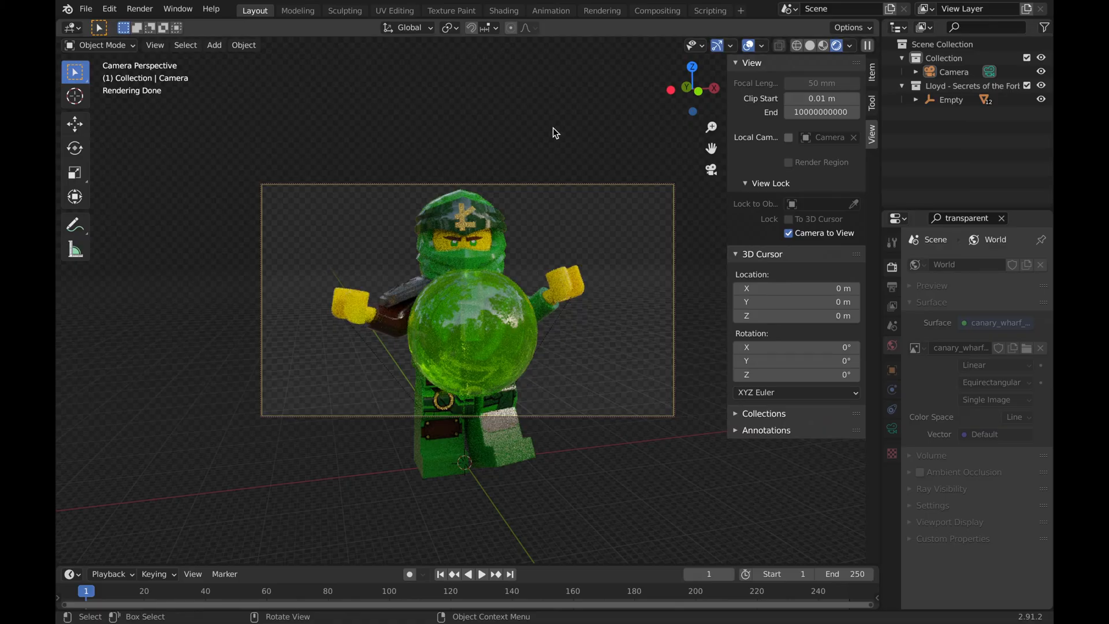
Start the final Cycles render of Lloyd with Render > Render Image
click(139, 8)
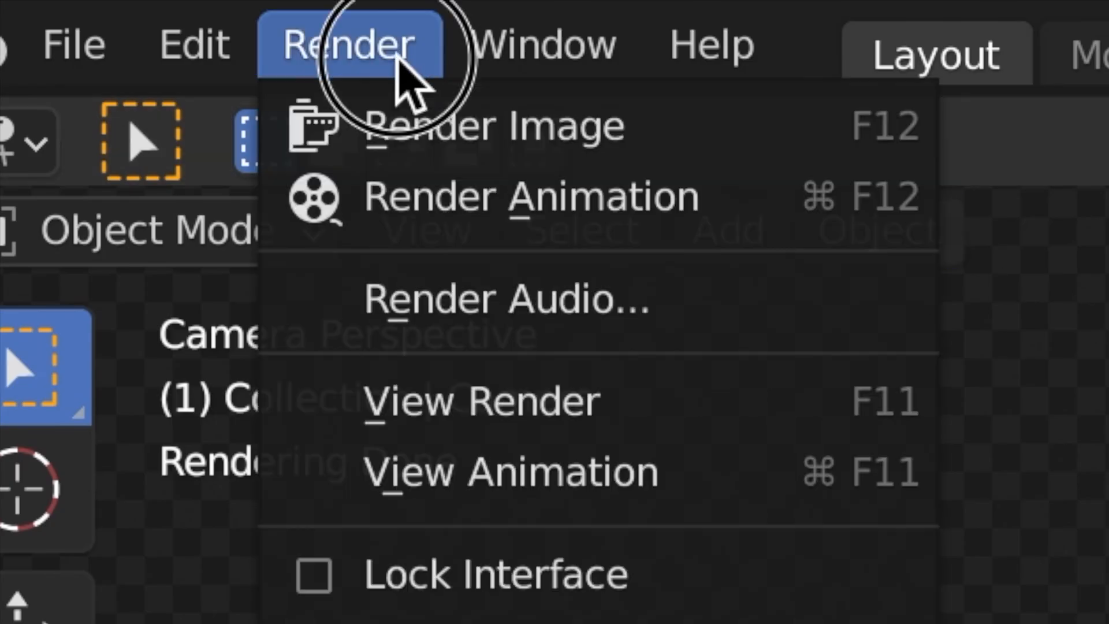
click(496, 126)
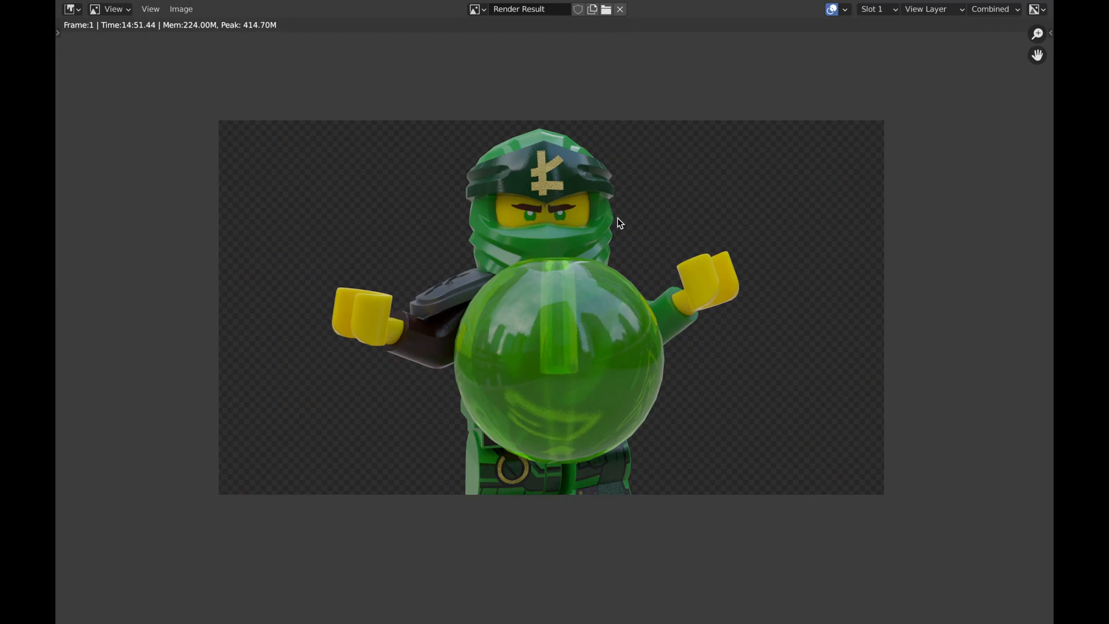
mouse_move(577, 210)
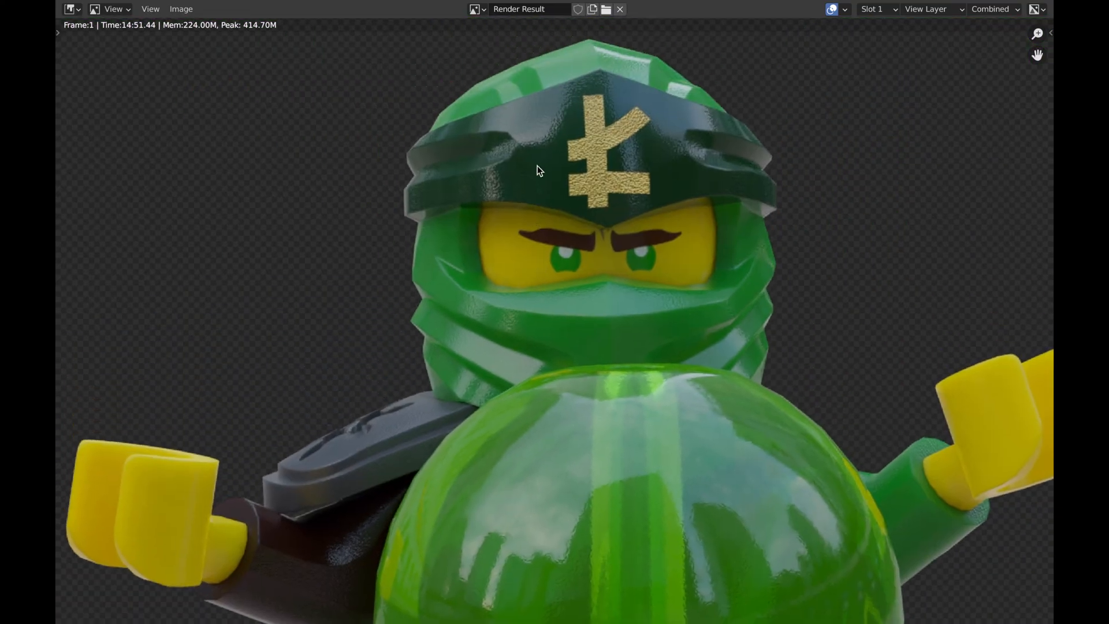
scroll(down, 3)
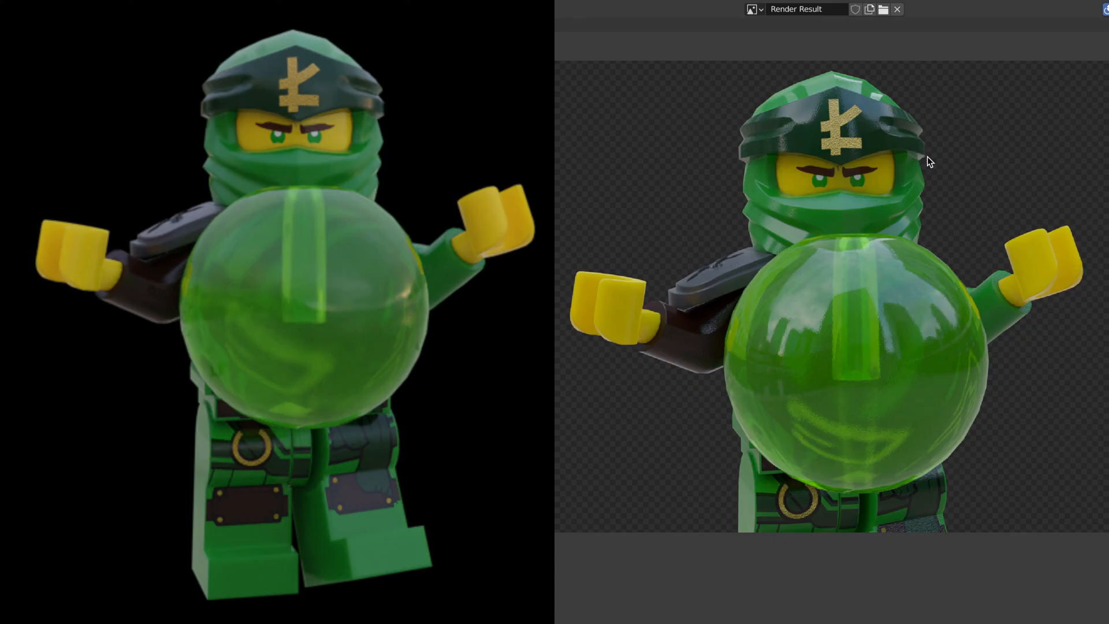
mouse_move(885, 152)
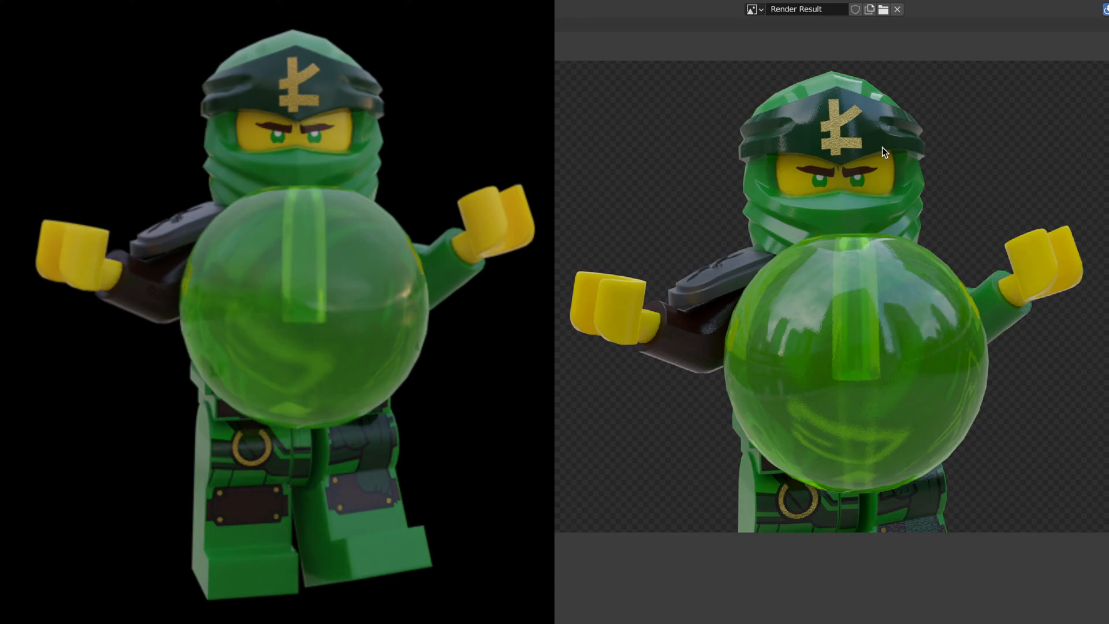